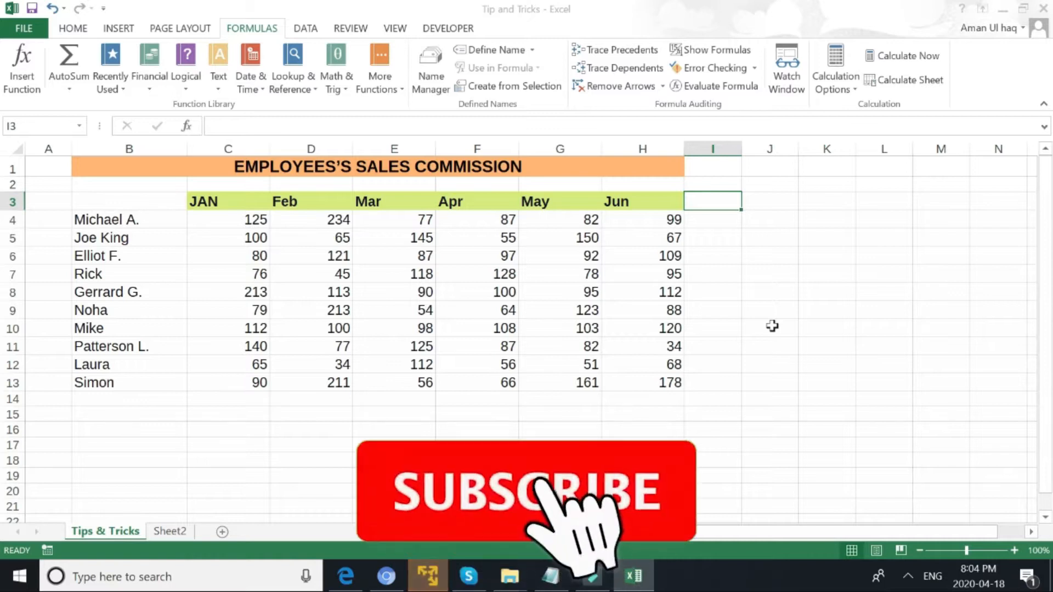
- Enter a bold 'Salespersons' heading above the first name in the names column
{"action": "left_click", "coordinate": [526, 491]}
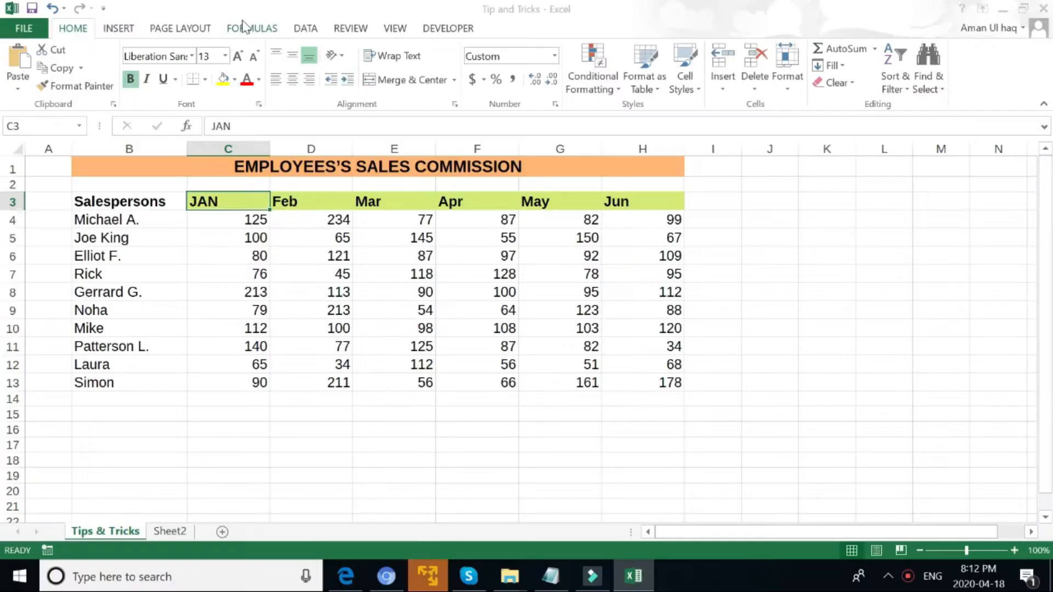
{"action": "left_click", "coordinate": [252, 29]}
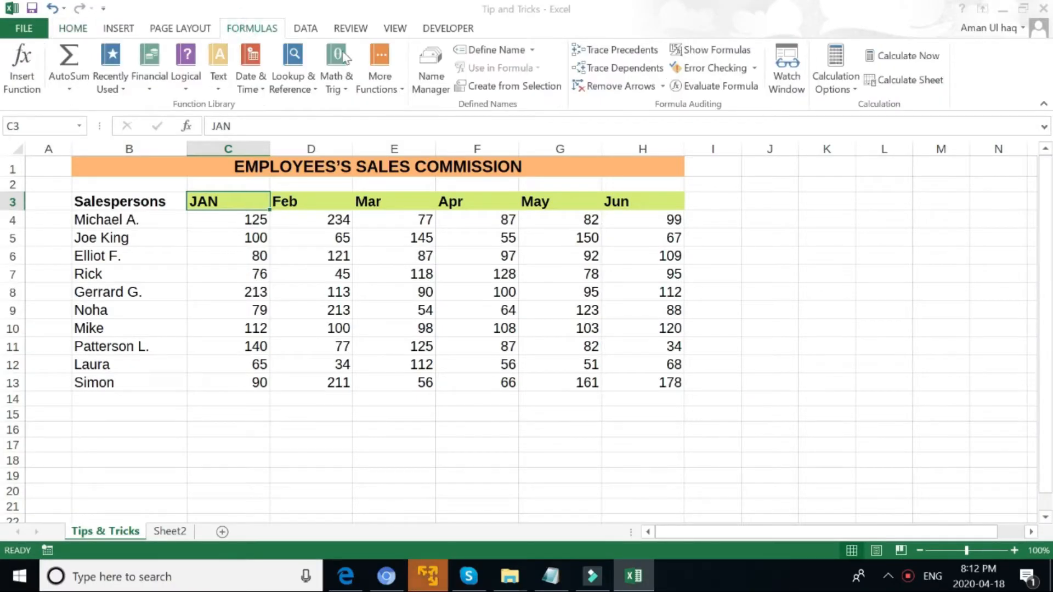
{"action": "left_click", "coordinate": [495, 50]}
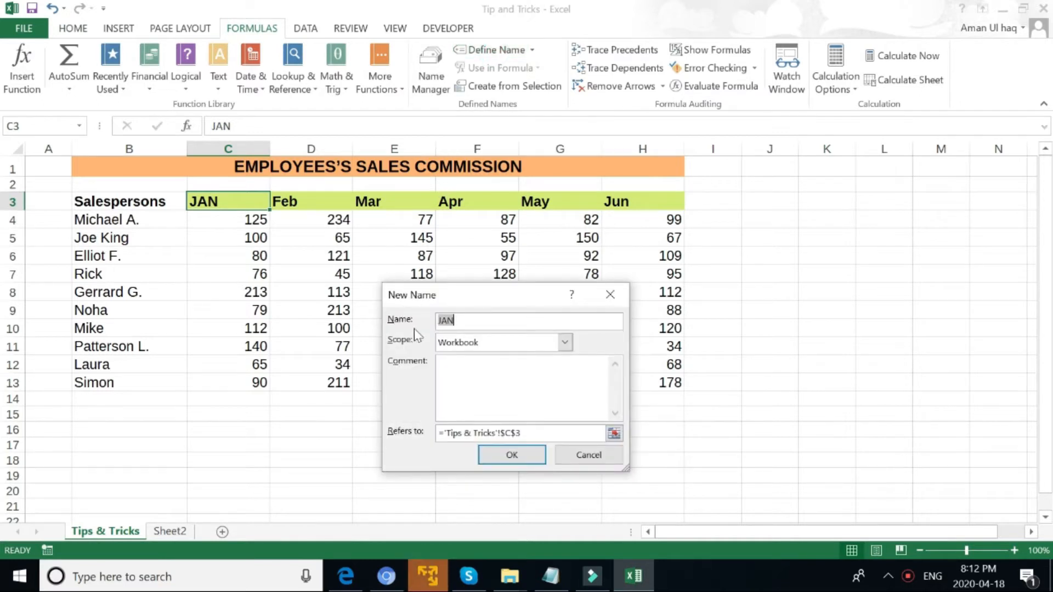
{"action": "mouse_move", "coordinate": [430, 336]}
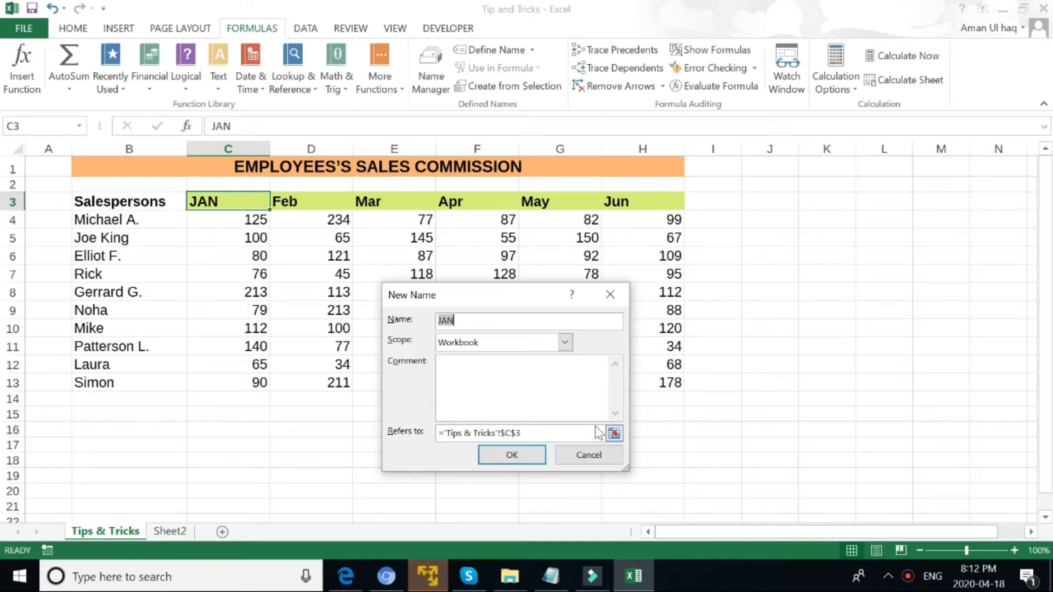
{"action": "left_click", "coordinate": [613, 434]}
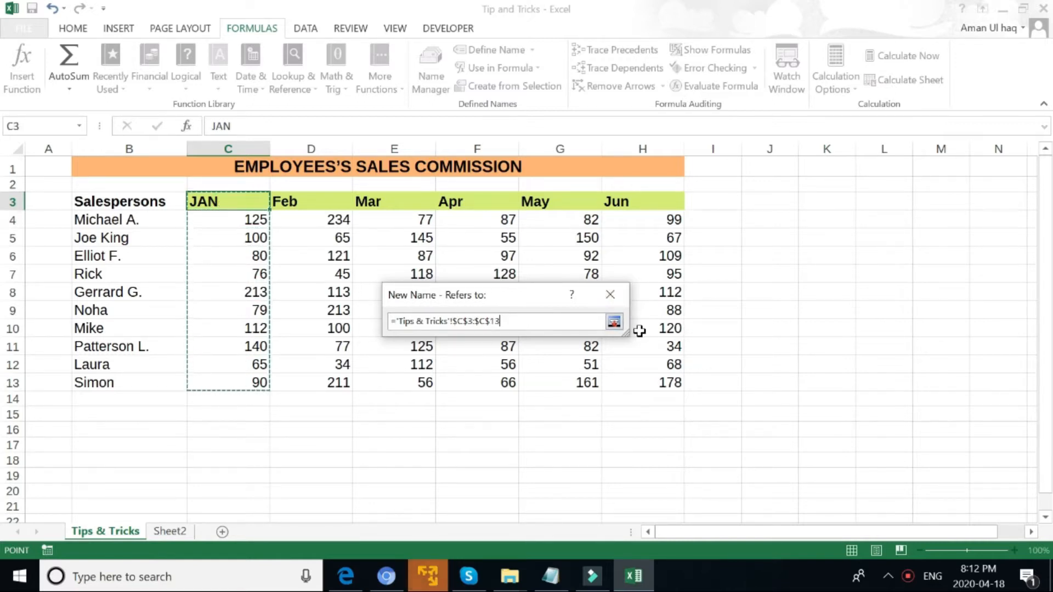
{"action": "left_click", "coordinate": [613, 322]}
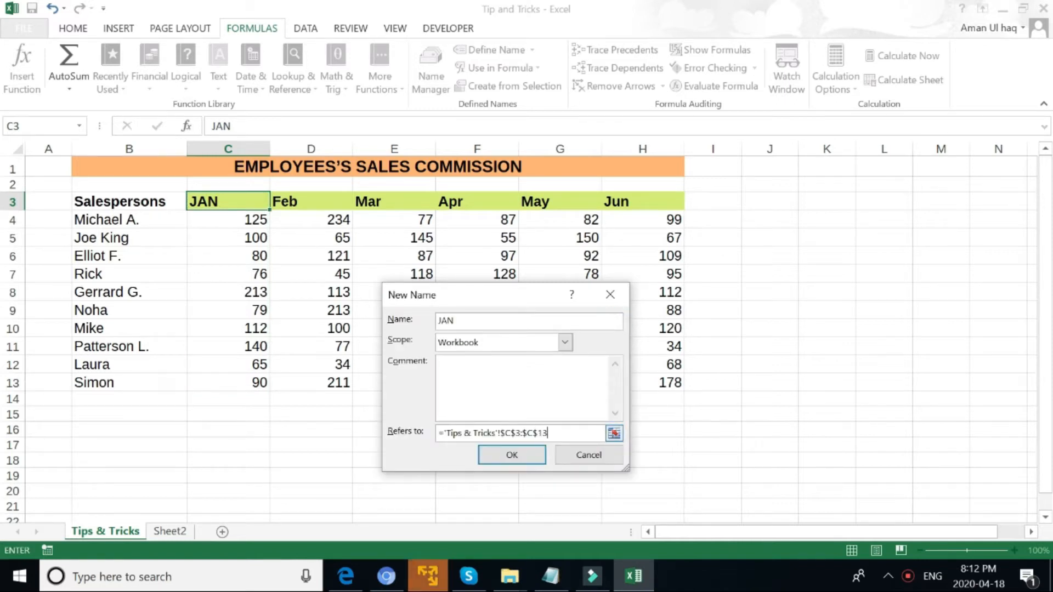
{"action": "left_click", "coordinate": [511, 454]}
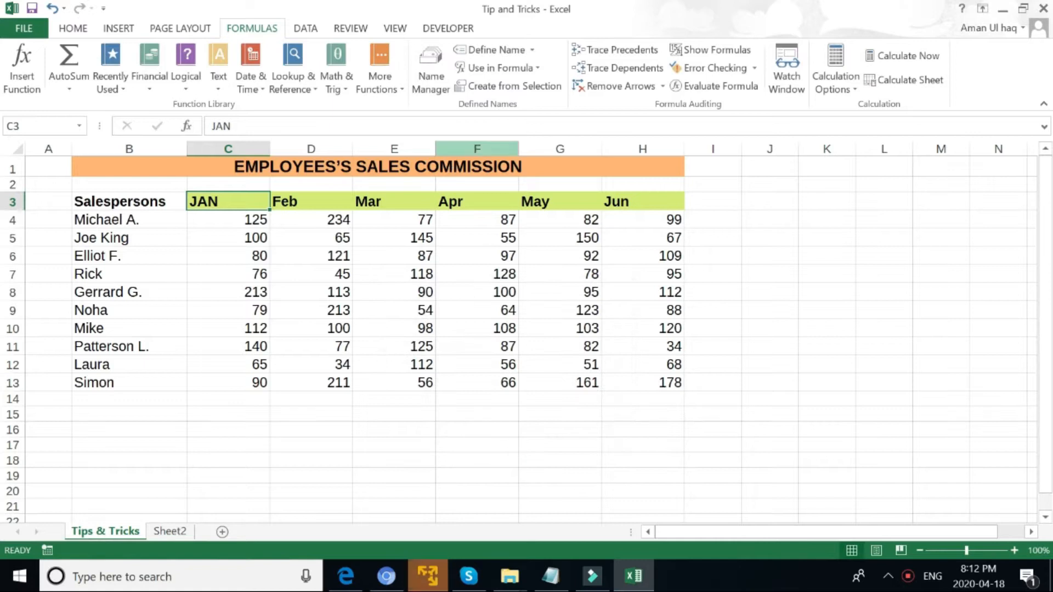
{"action": "left_click", "coordinate": [430, 67]}
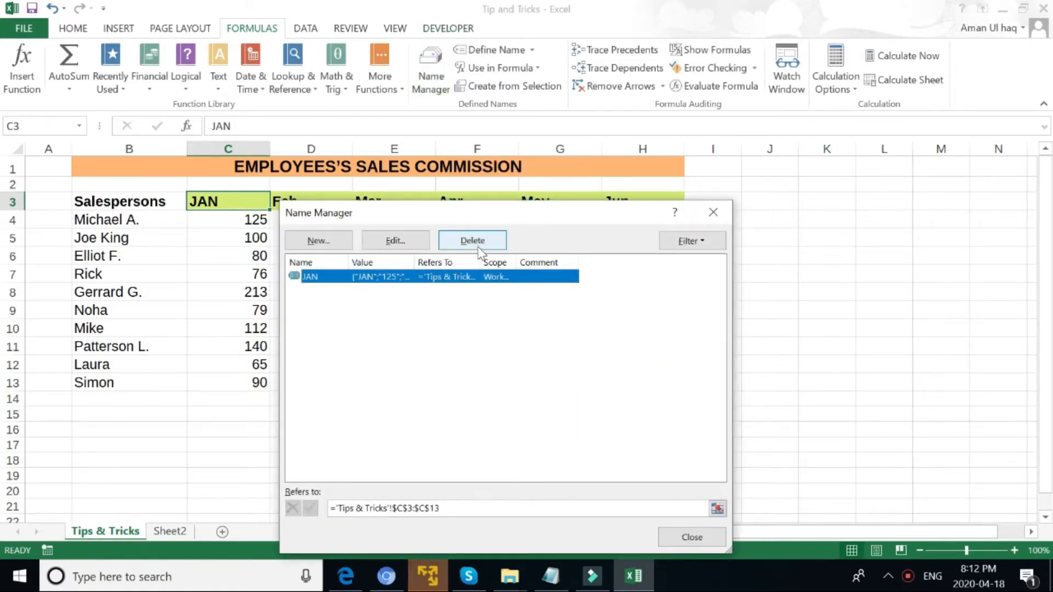
{"action": "left_click", "coordinate": [471, 240]}
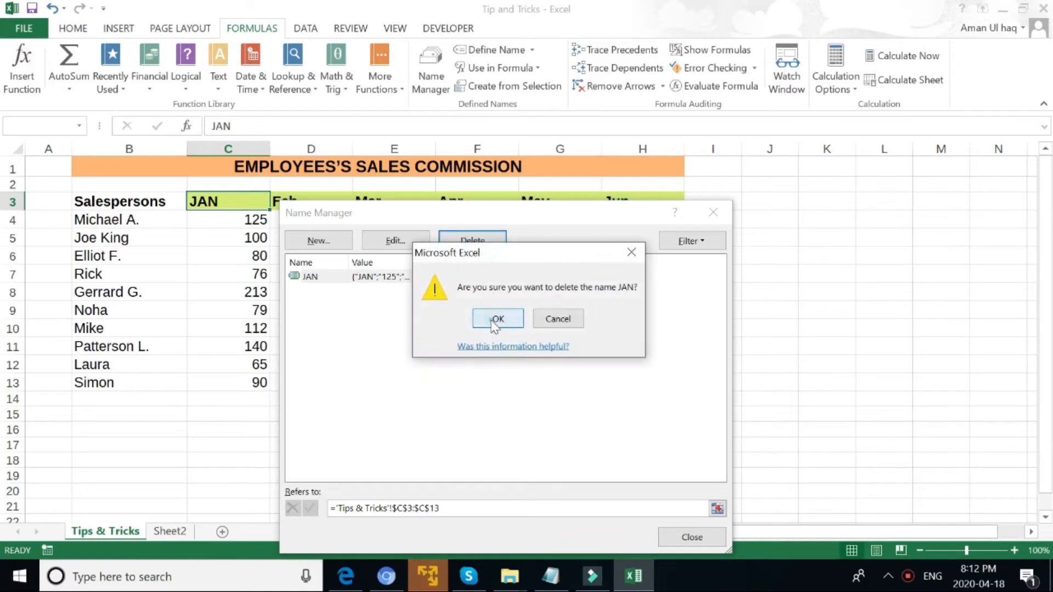
{"action": "left_click", "coordinate": [497, 318]}
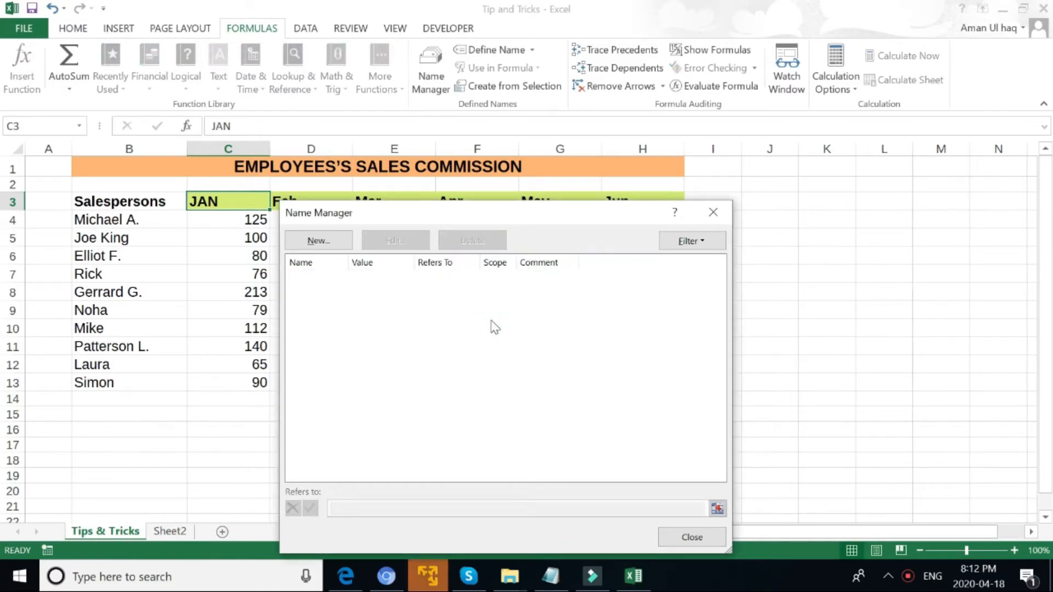
{"action": "mouse_move", "coordinate": [713, 212]}
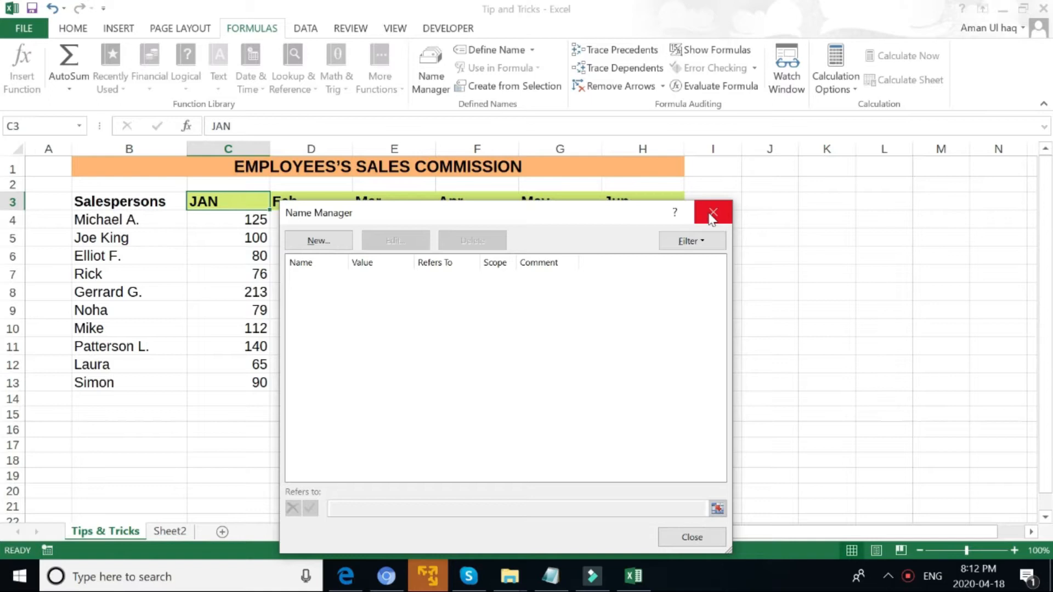
{"action": "left_click", "coordinate": [713, 212]}
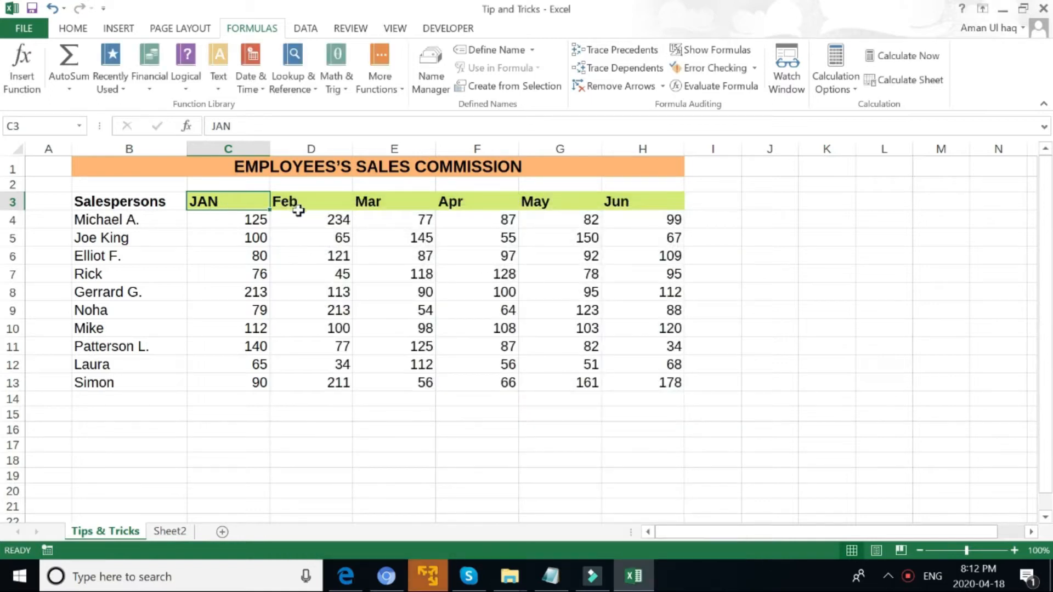
{"action": "mouse_move", "coordinate": [561, 208]}
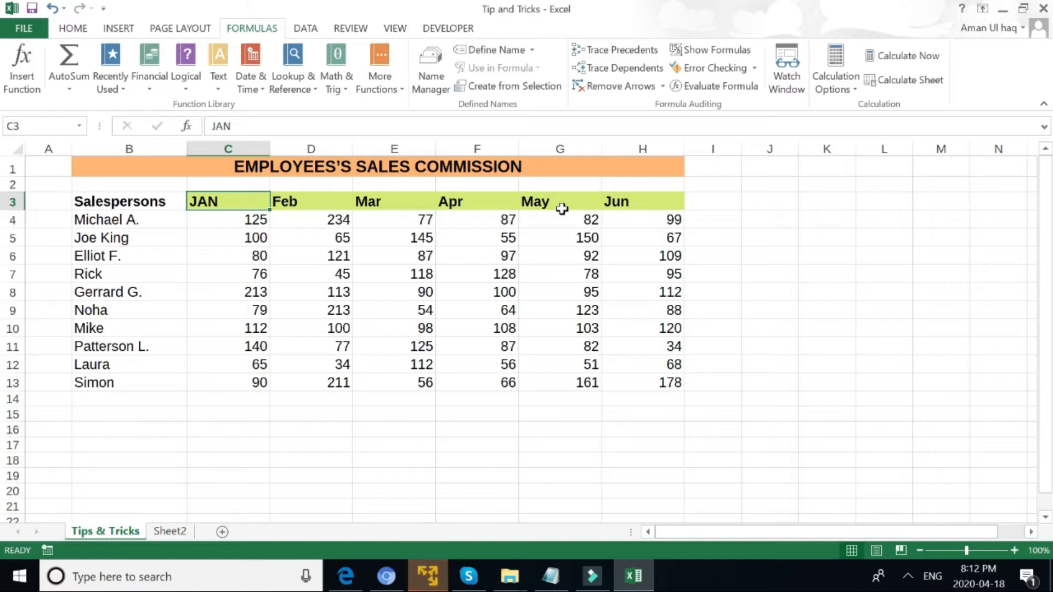
{"action": "mouse_move", "coordinate": [489, 245]}
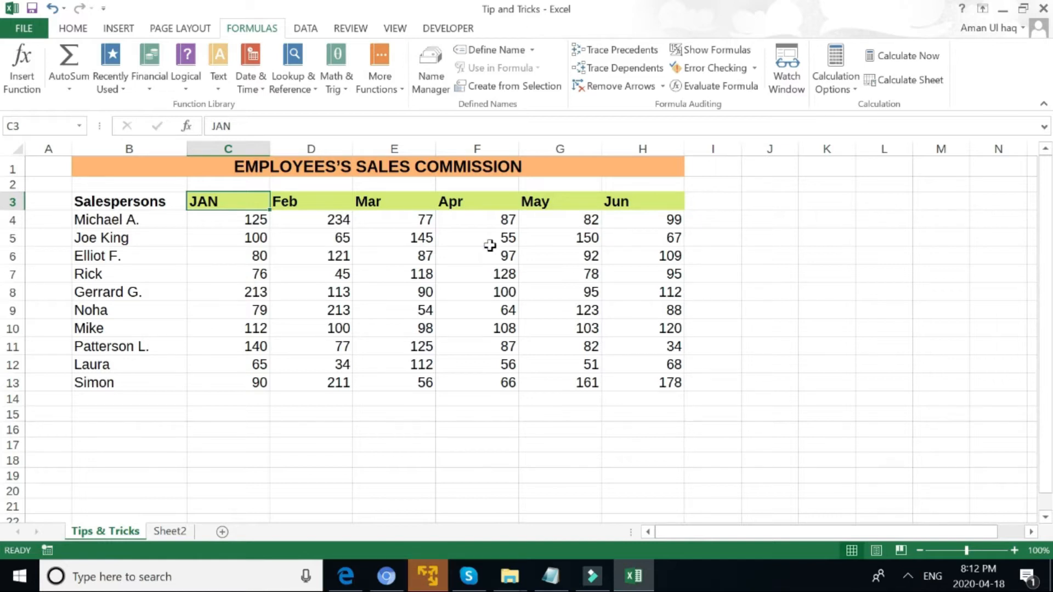
{"action": "mouse_move", "coordinate": [282, 215]}
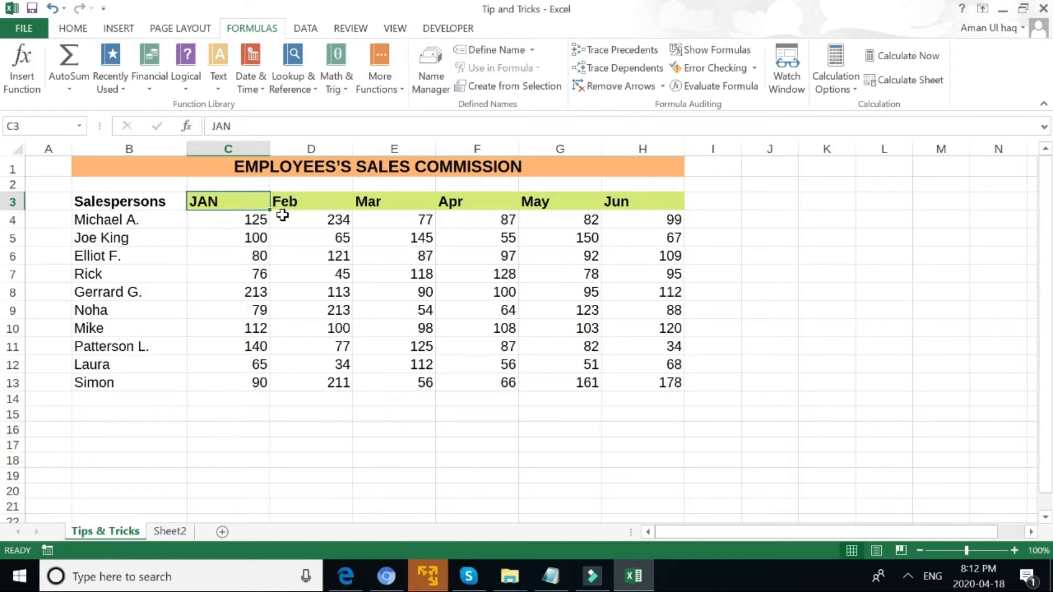
- Create six ranges named JAN–Jun from the top-row headers of C3:H13 and review them in Name Manager
{"action": "left_click_drag", "start_coordinate": [227, 201], "coordinate": [713, 201]}
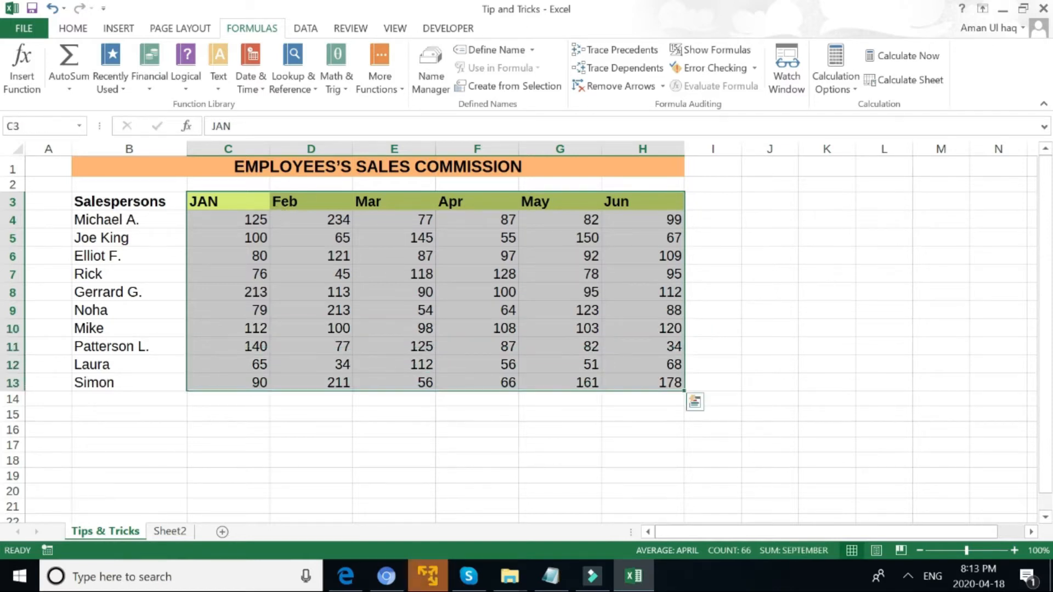
{"action": "left_click", "coordinate": [514, 85]}
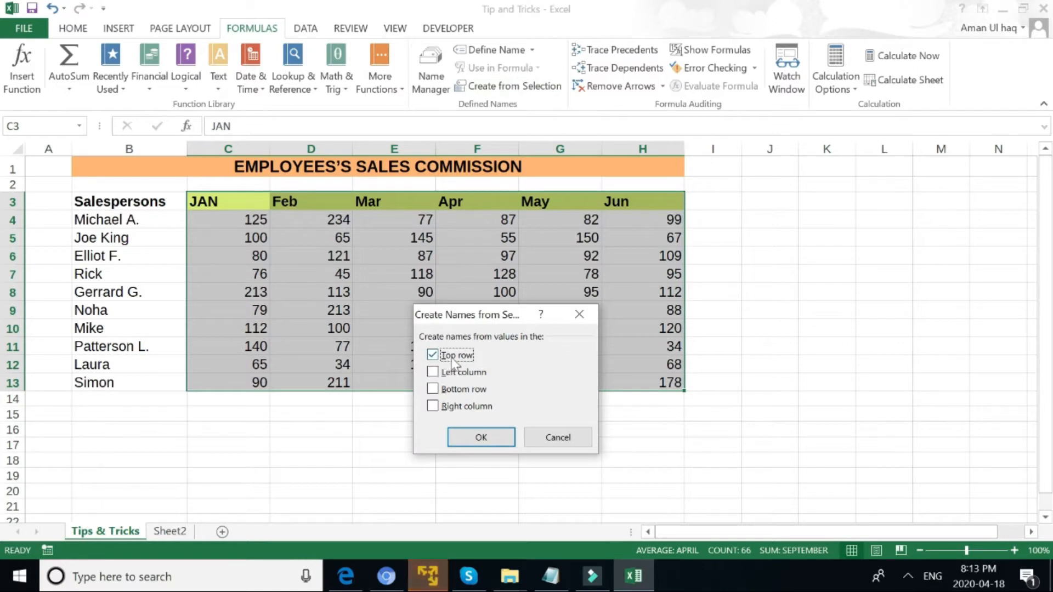
{"action": "left_click", "coordinate": [480, 438]}
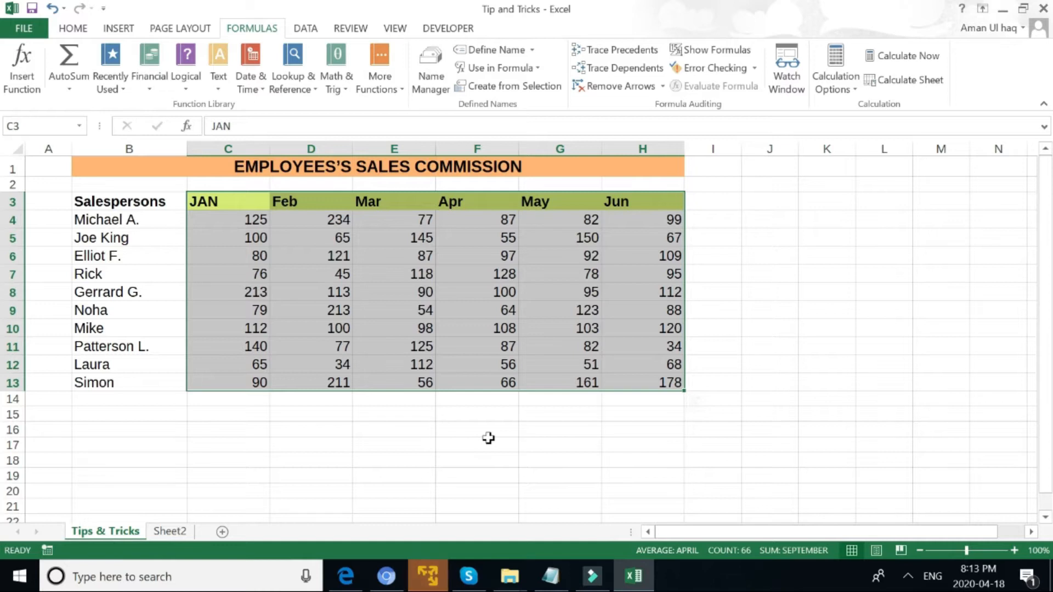
{"action": "mouse_move", "coordinate": [443, 226]}
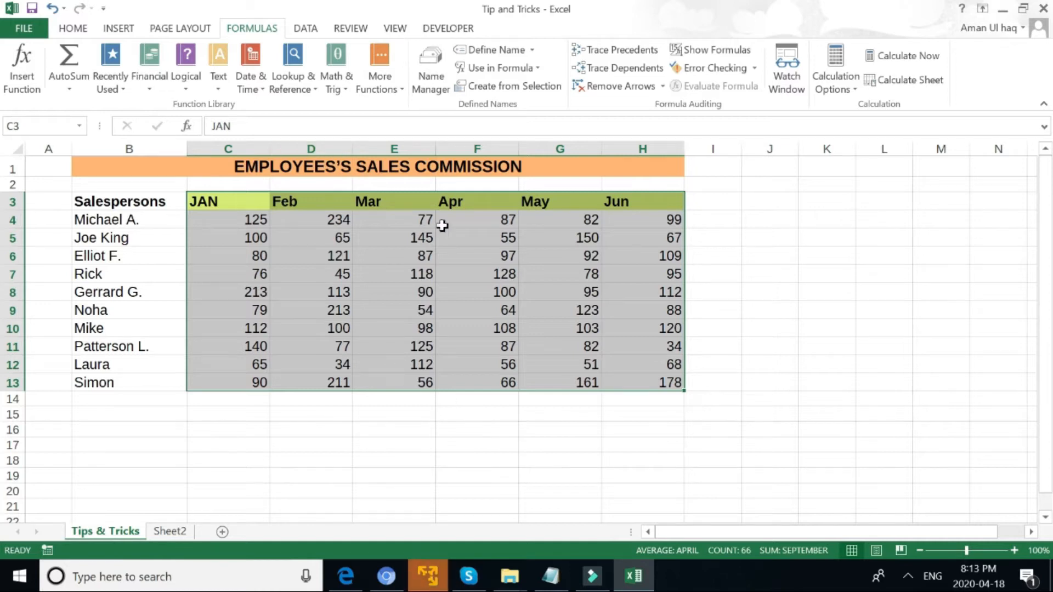
{"action": "mouse_move", "coordinate": [430, 67]}
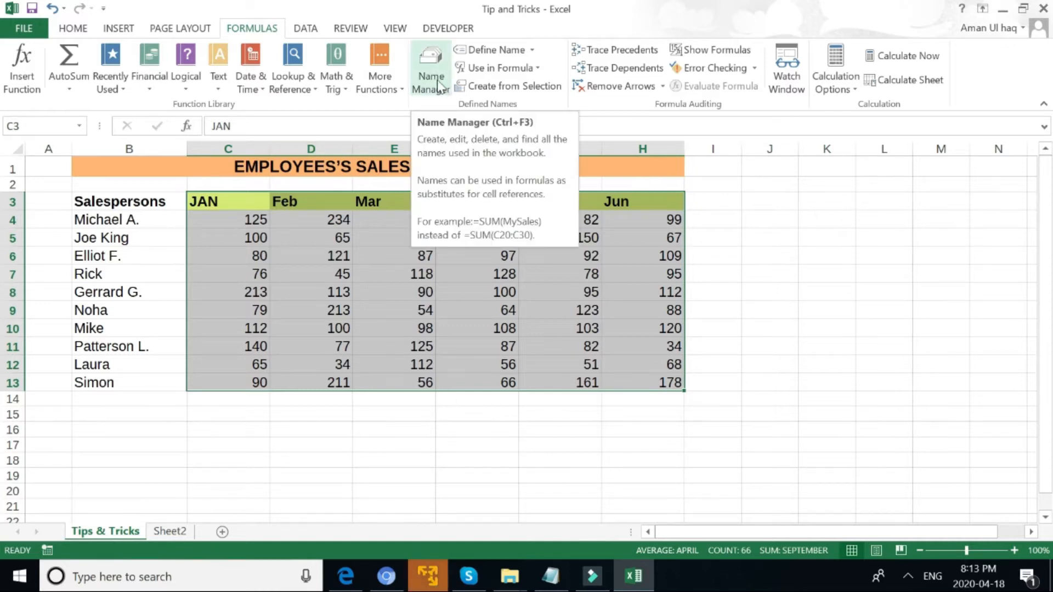
{"action": "left_click", "coordinate": [430, 67]}
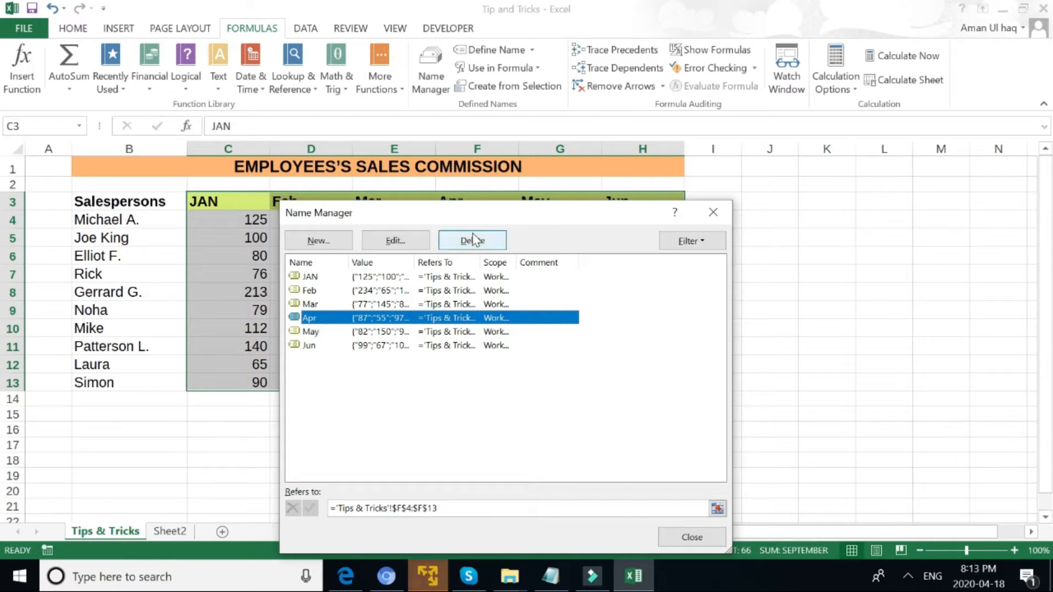
{"action": "mouse_move", "coordinate": [663, 296]}
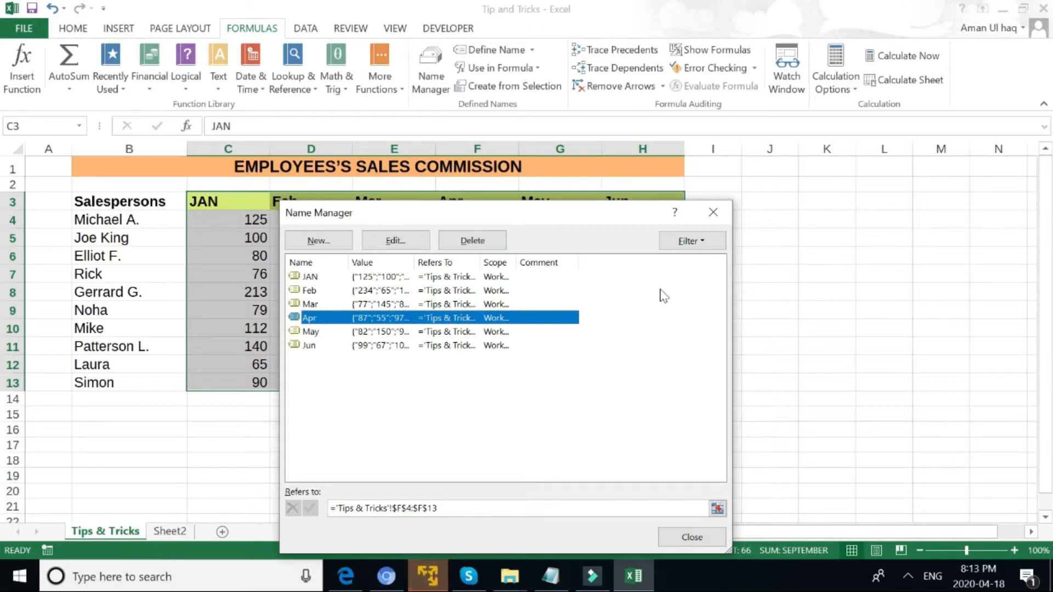
{"action": "left_click", "coordinate": [691, 538]}
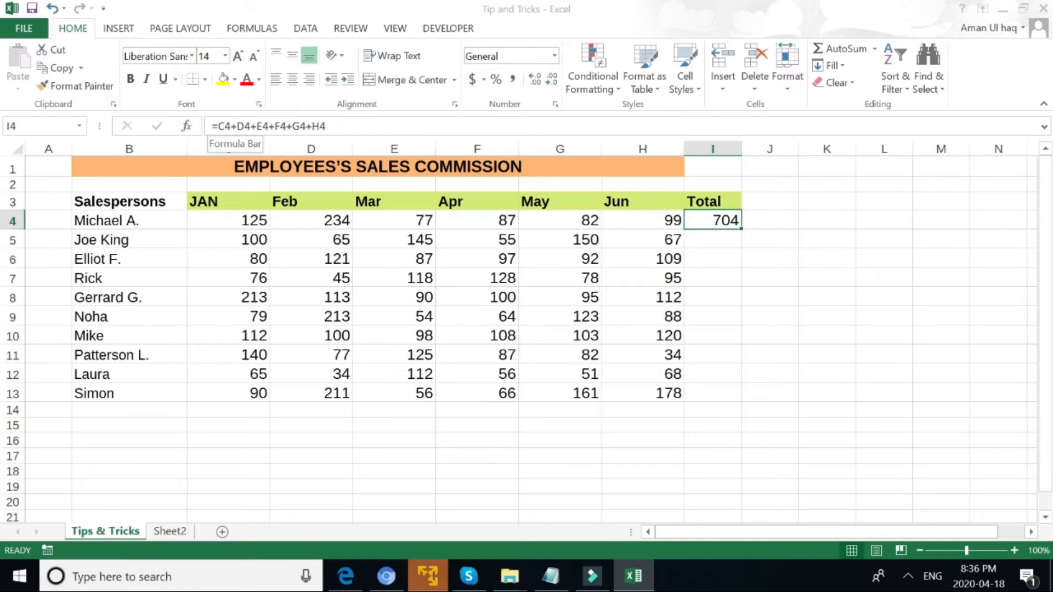
- Fix the January reference in the first total formula with F4 and fill it down to row 13
{"action": "double_click", "coordinate": [712, 220]}
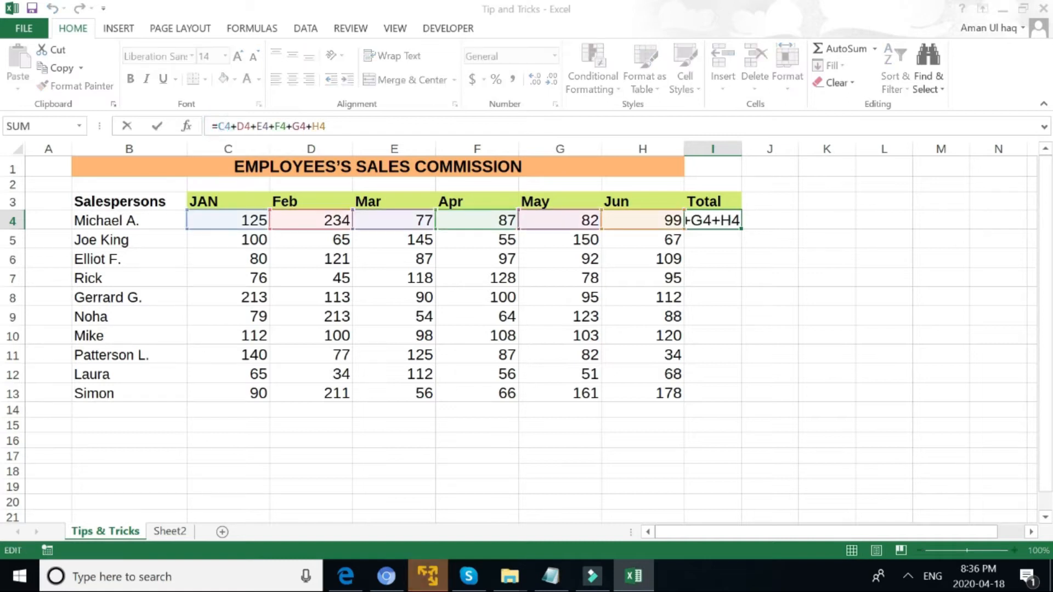
{"action": "type", "text": "S"}
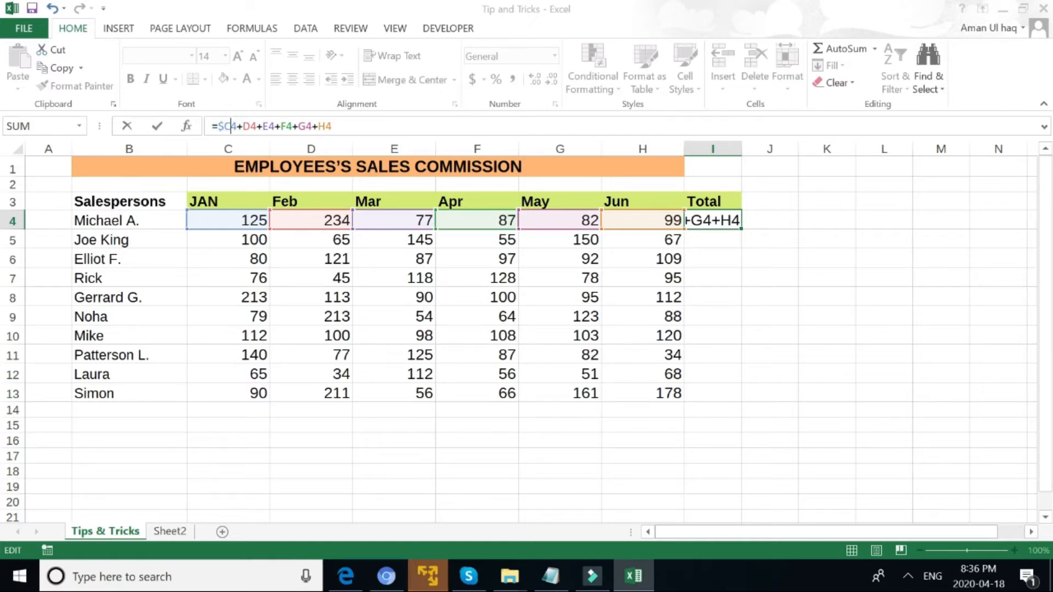
{"action": "key", "text": "f4"}
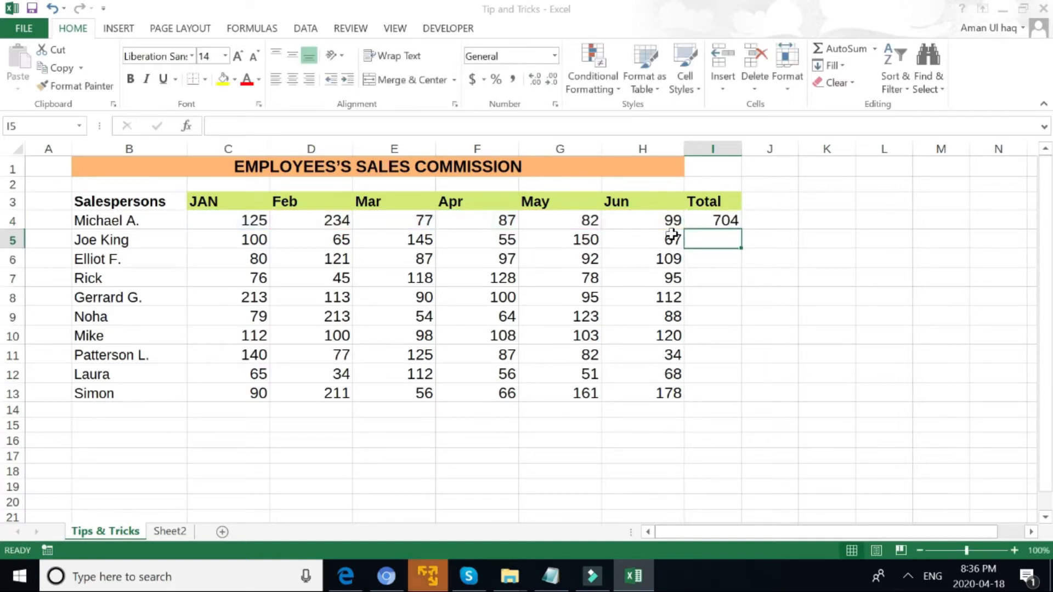
{"action": "left_click", "coordinate": [713, 221]}
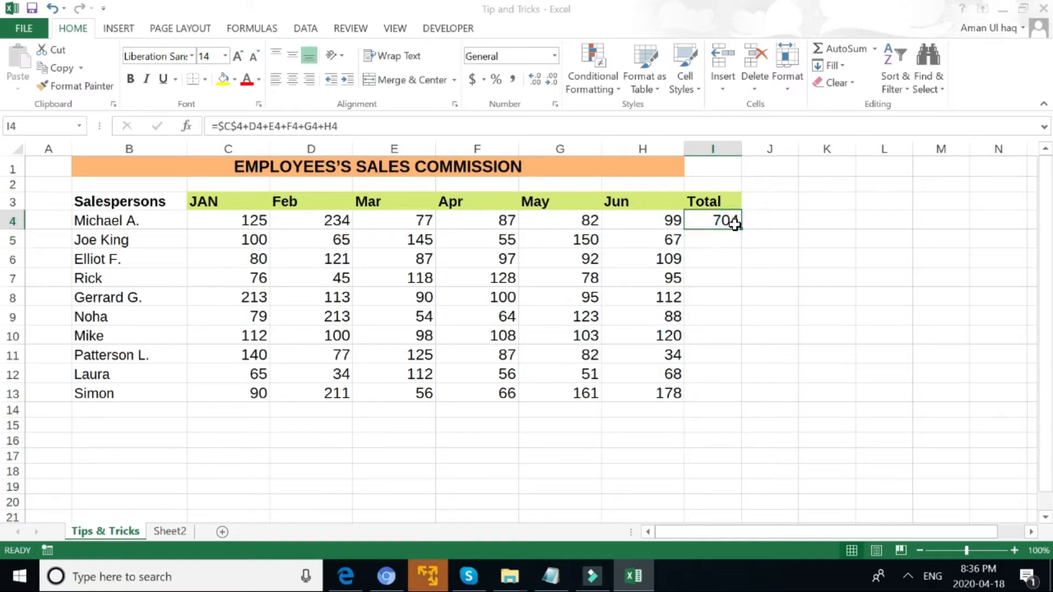
{"action": "left_click_drag", "start_coordinate": [734, 227], "coordinate": [724, 394]}
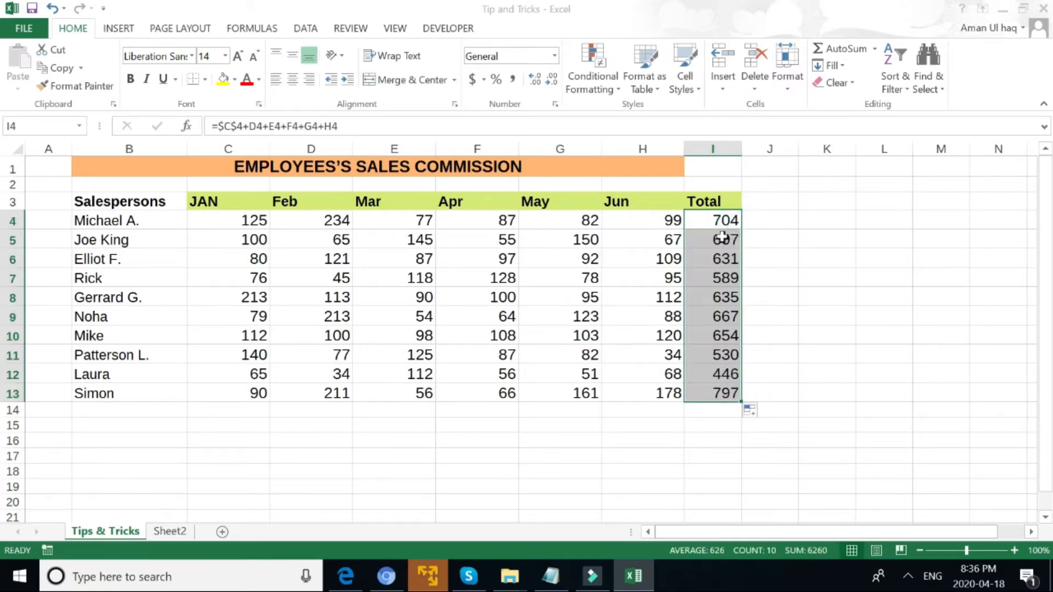
{"action": "left_click", "coordinate": [712, 240]}
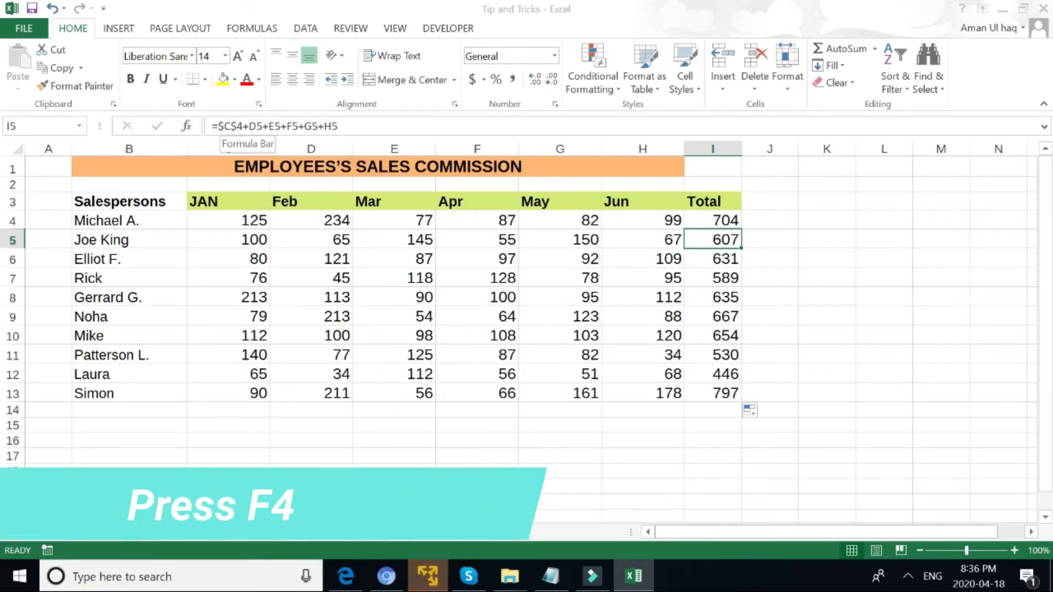
- Cycle the C4 reference in Joe King's total between relative and fixed forms, ending as $C$4
{"action": "double_click", "coordinate": [712, 240]}
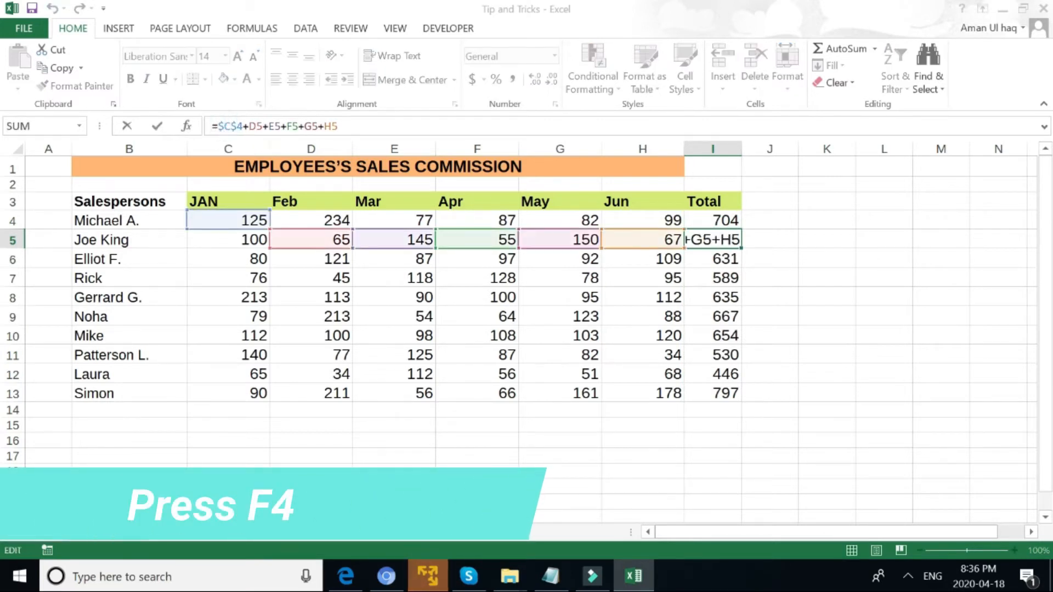
{"action": "key", "text": "f4"}
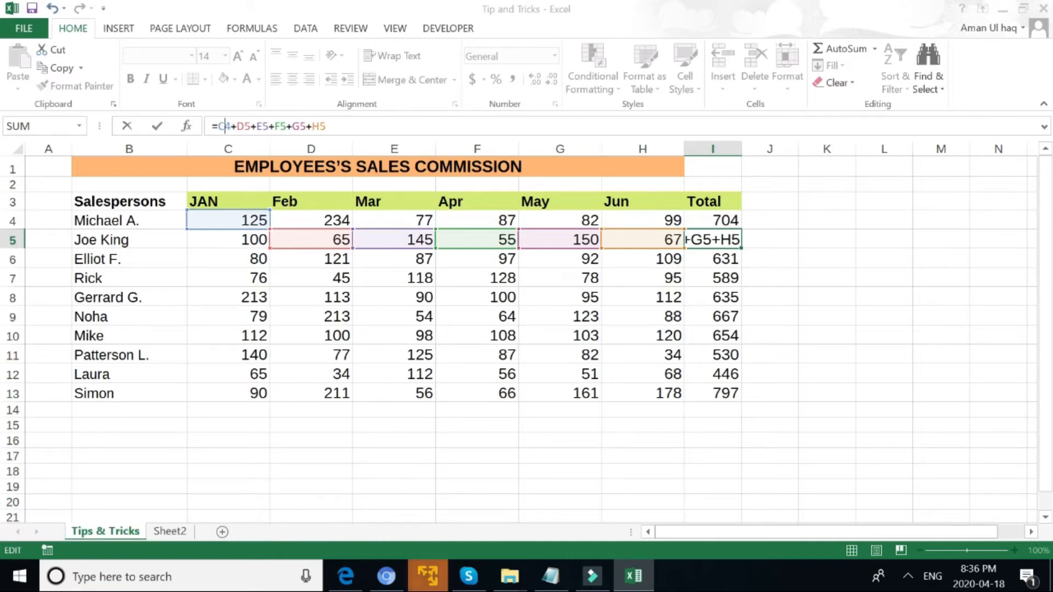
{"action": "key", "text": "f4"}
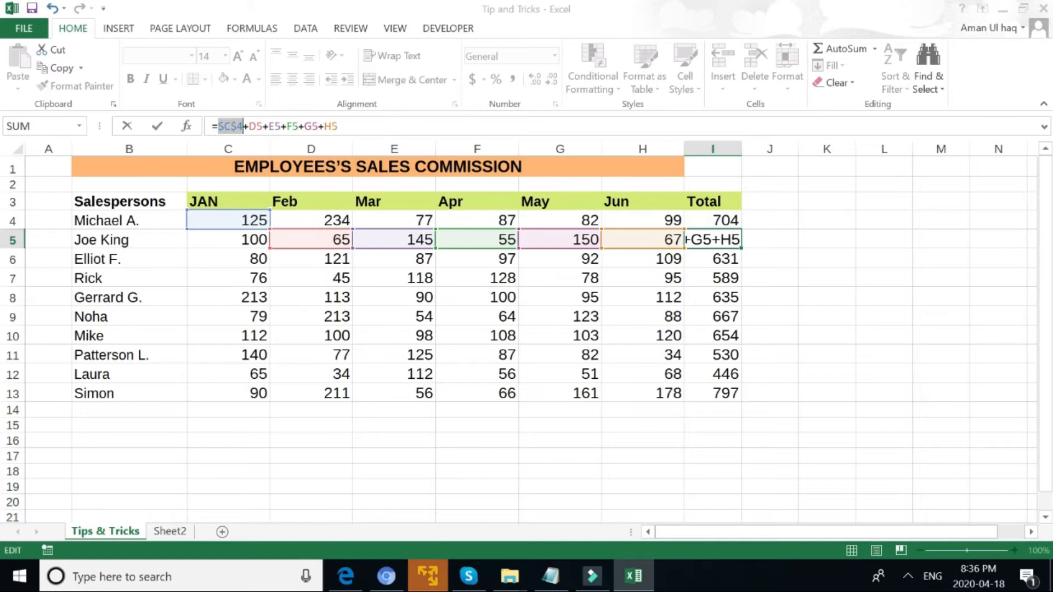
{"action": "mouse_move", "coordinate": [207, 176]}
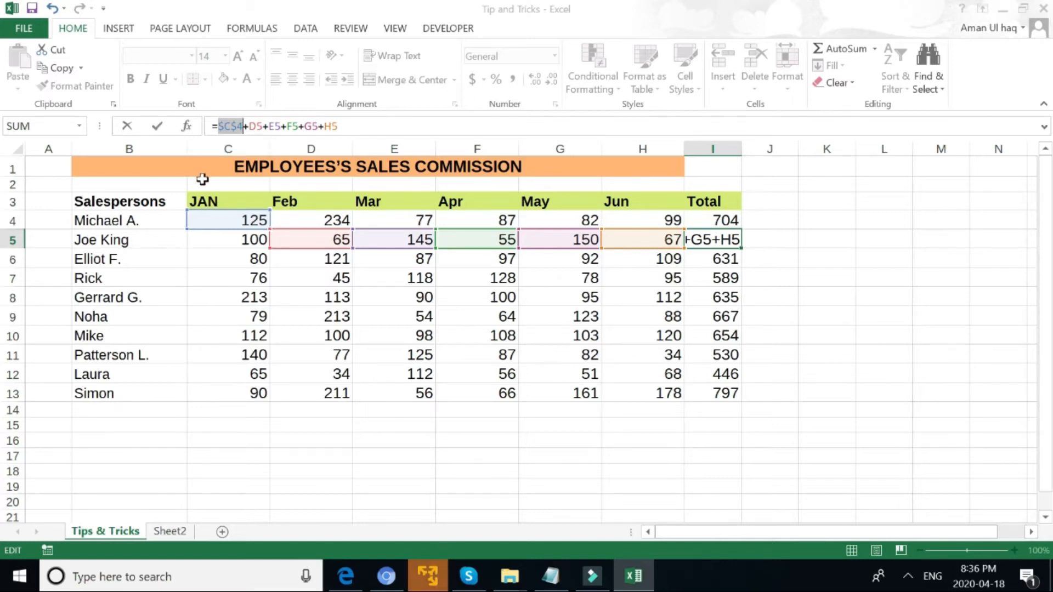
{"action": "key", "text": "F4"}
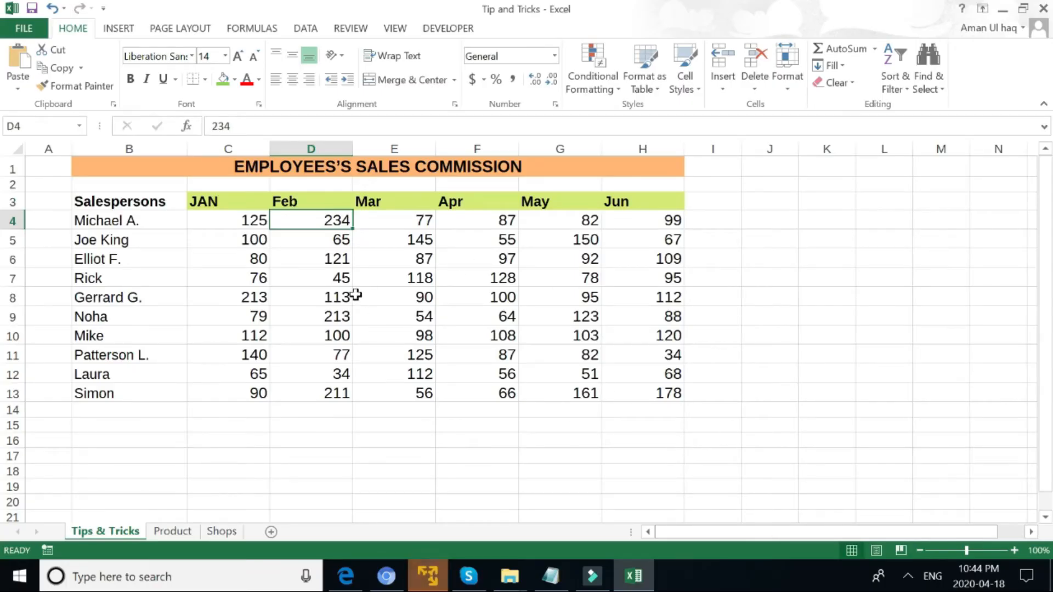
- Select the Feb figures, then a scattered set of values (80, 113, ...) to read quick stats on the status bar
{"action": "left_click_drag", "start_coordinate": [311, 220], "coordinate": [310, 354]}
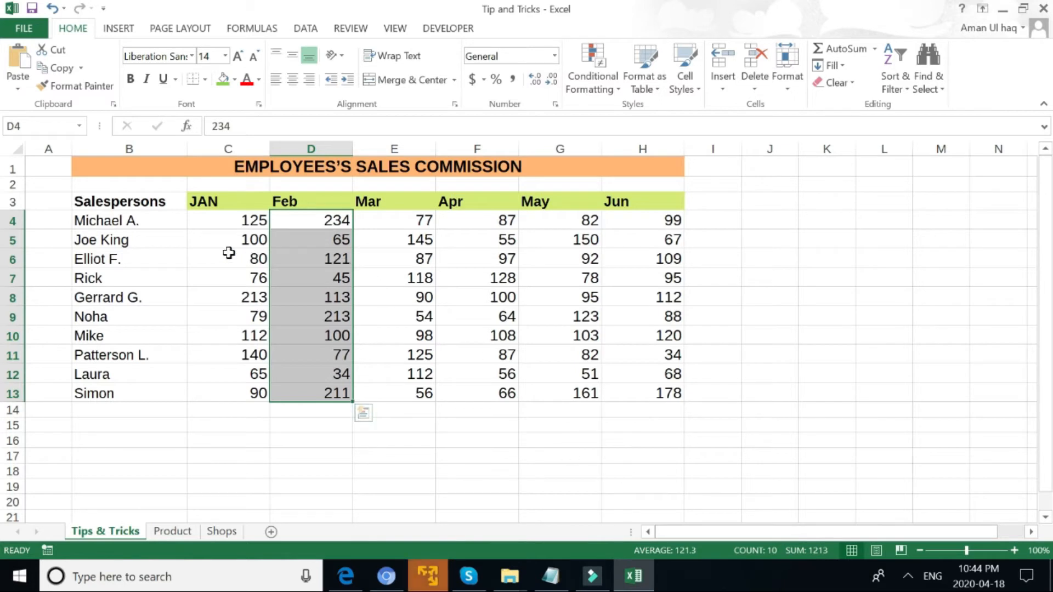
{"action": "left_click", "coordinate": [228, 259]}
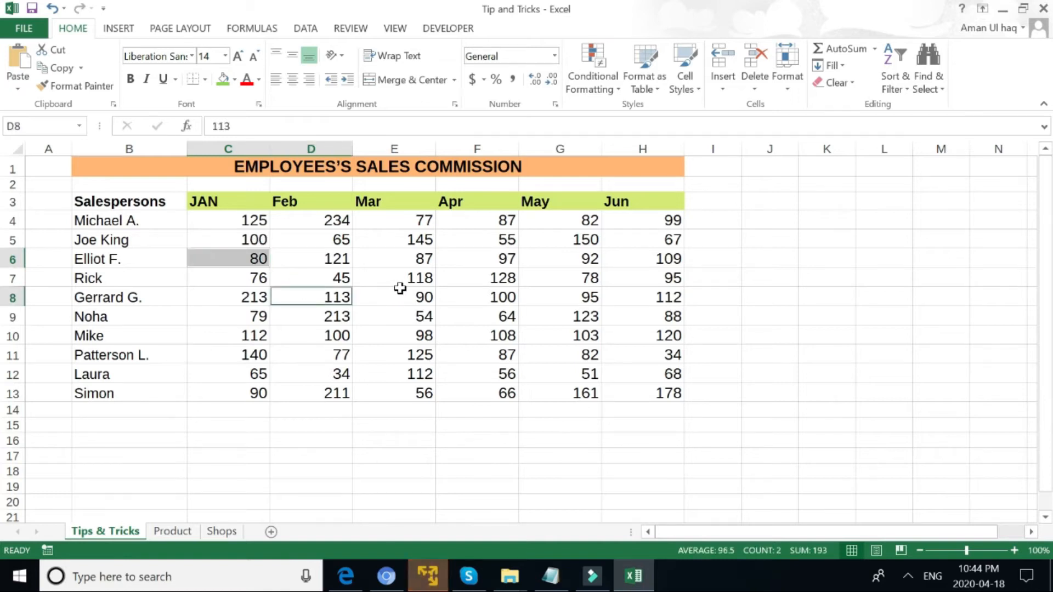
{"action": "left_click", "coordinate": [394, 277]}
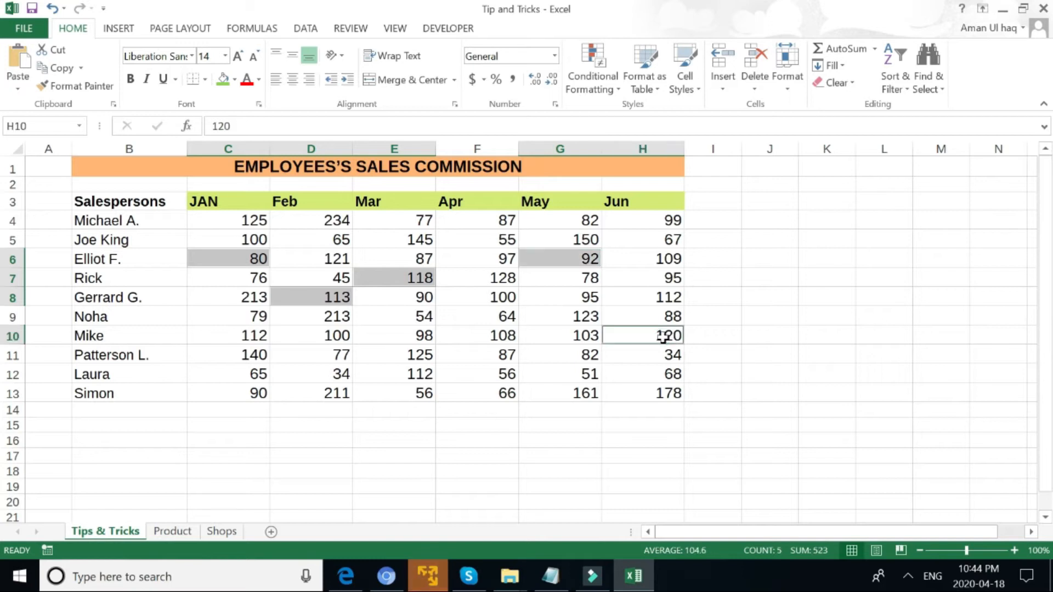
{"action": "mouse_move", "coordinate": [696, 474]}
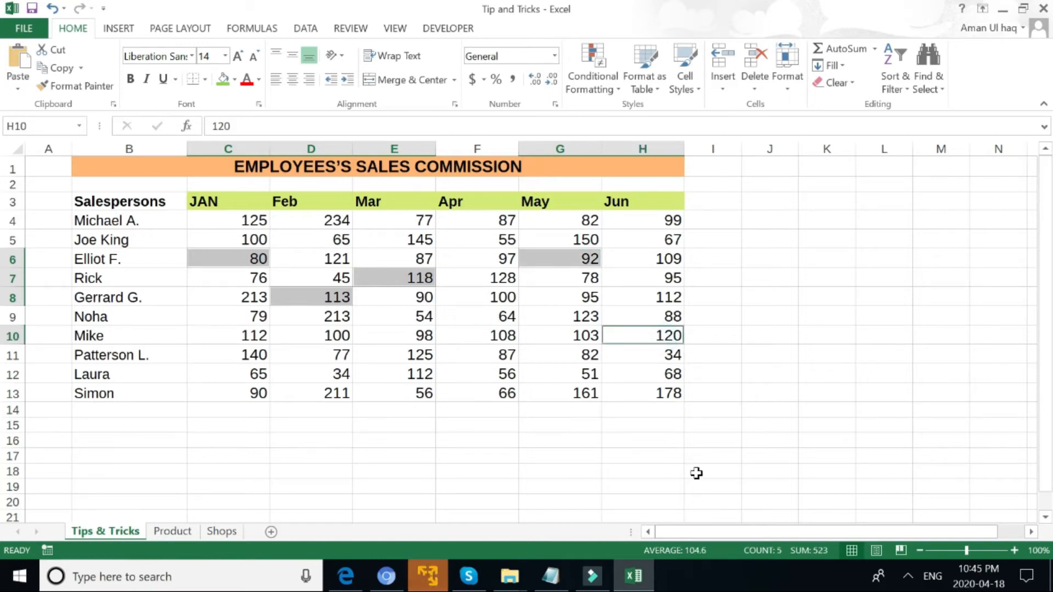
{"action": "mouse_move", "coordinate": [807, 563]}
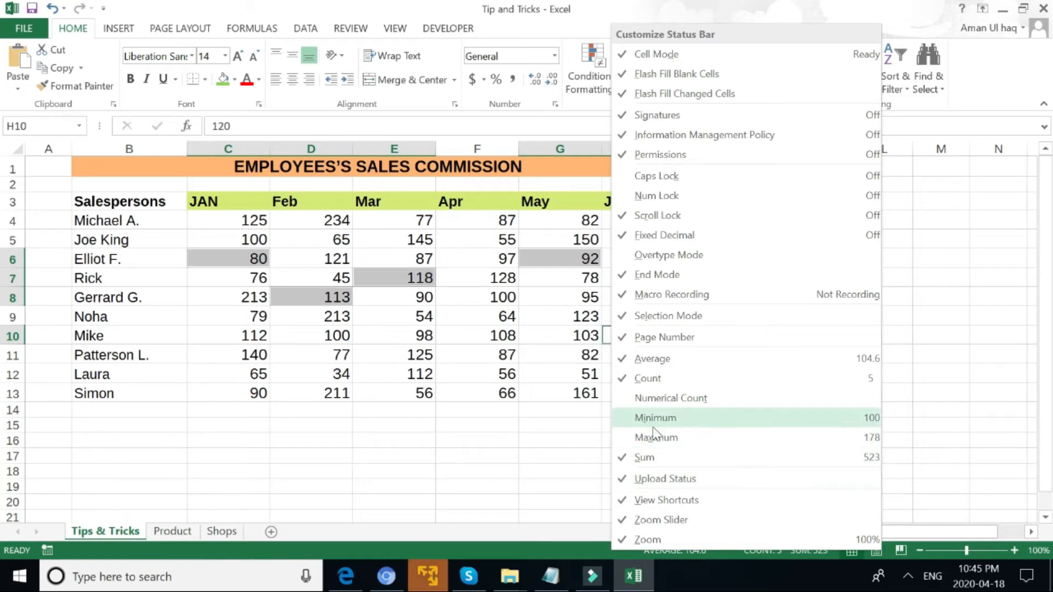
- Add Minimum and Maximum to the status bar quick statistics
{"action": "left_click", "coordinate": [654, 417]}
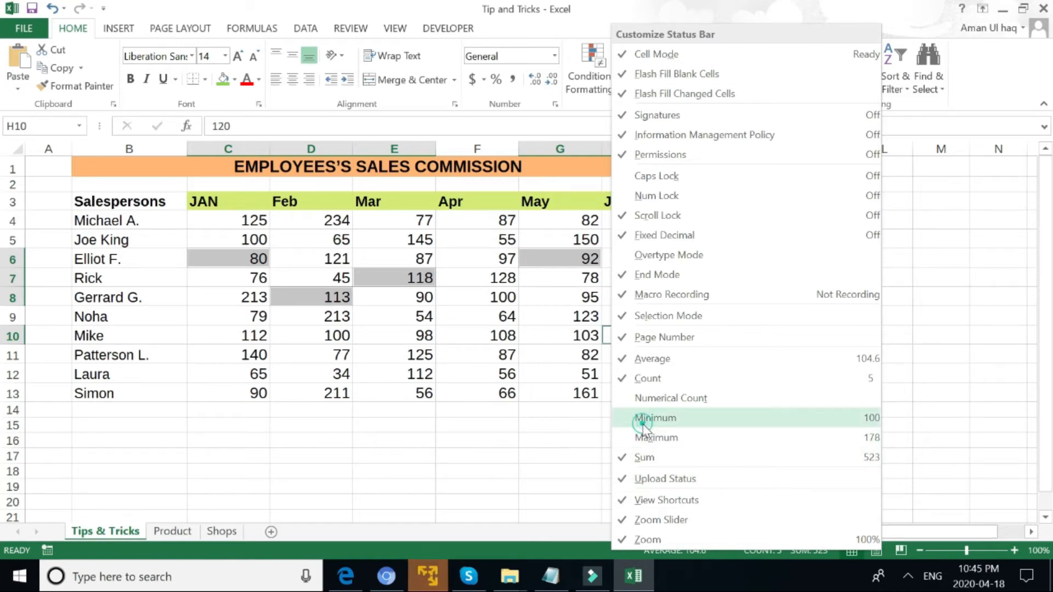
{"action": "left_click", "coordinate": [655, 418]}
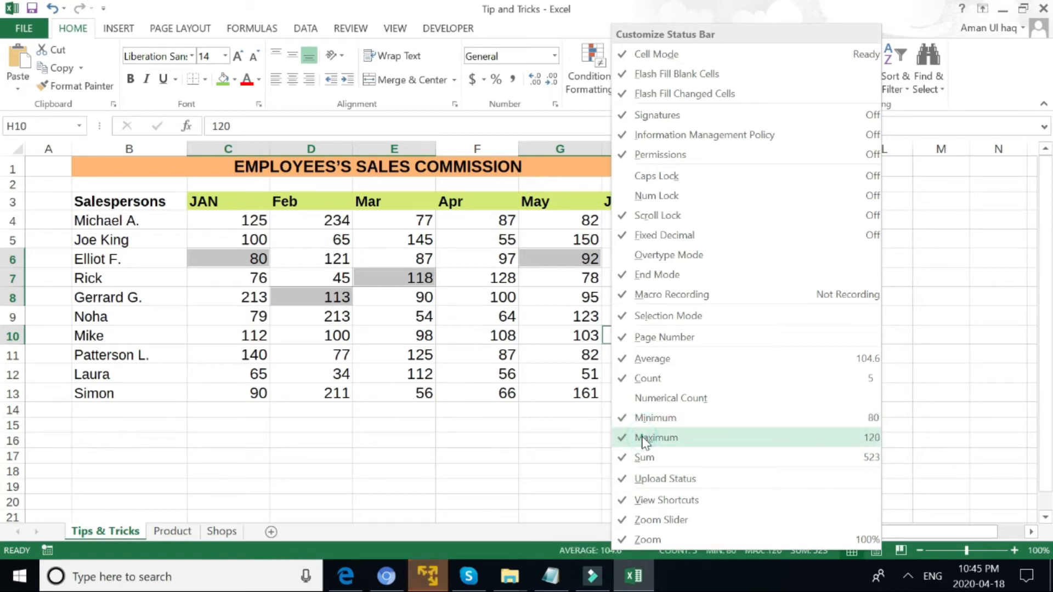
{"action": "left_click", "coordinate": [656, 437]}
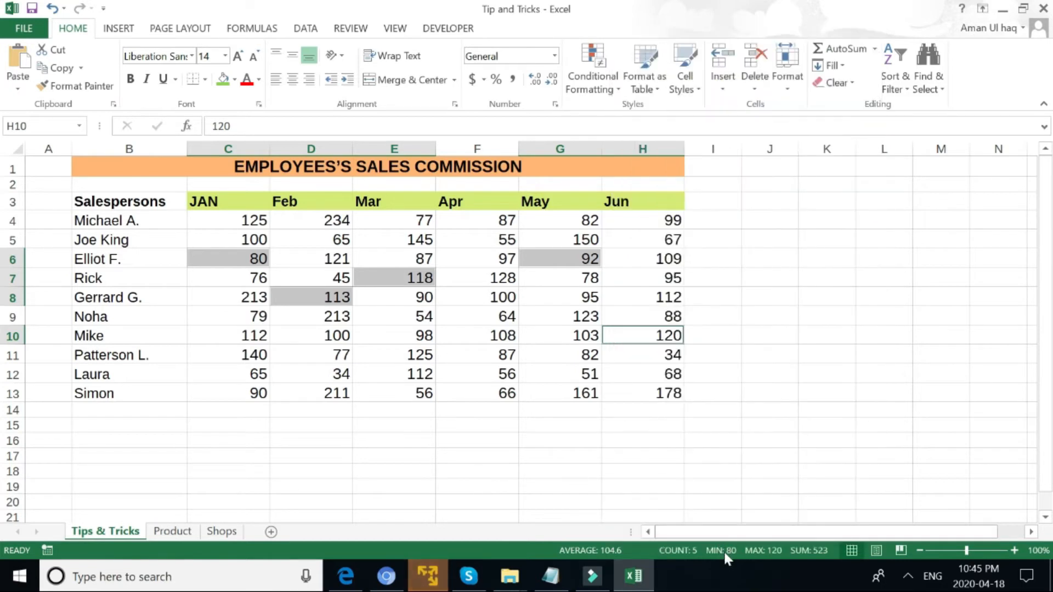
{"action": "mouse_move", "coordinate": [763, 564]}
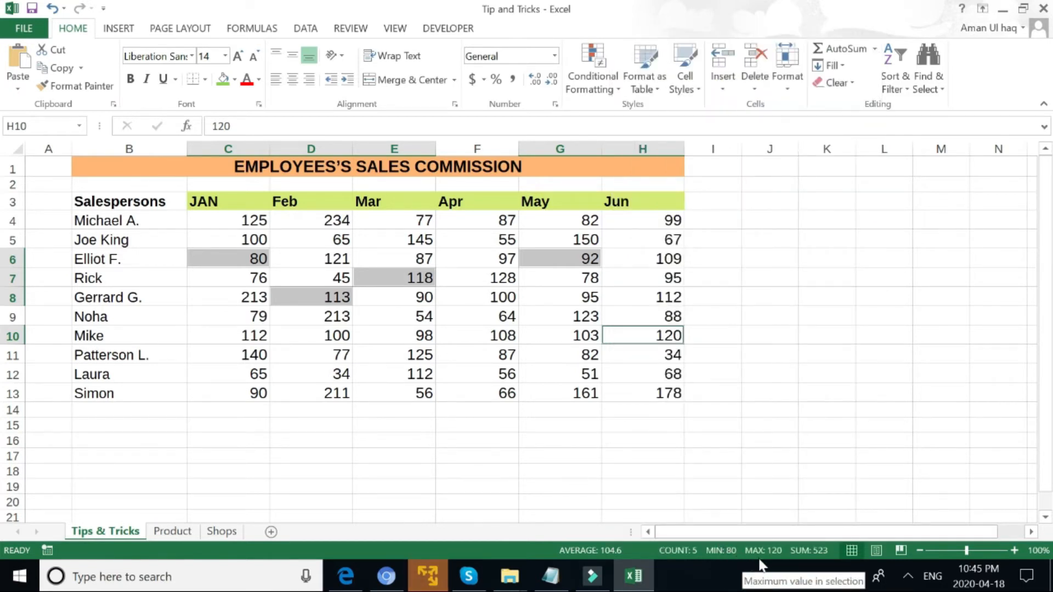
{"action": "mouse_move", "coordinate": [631, 459]}
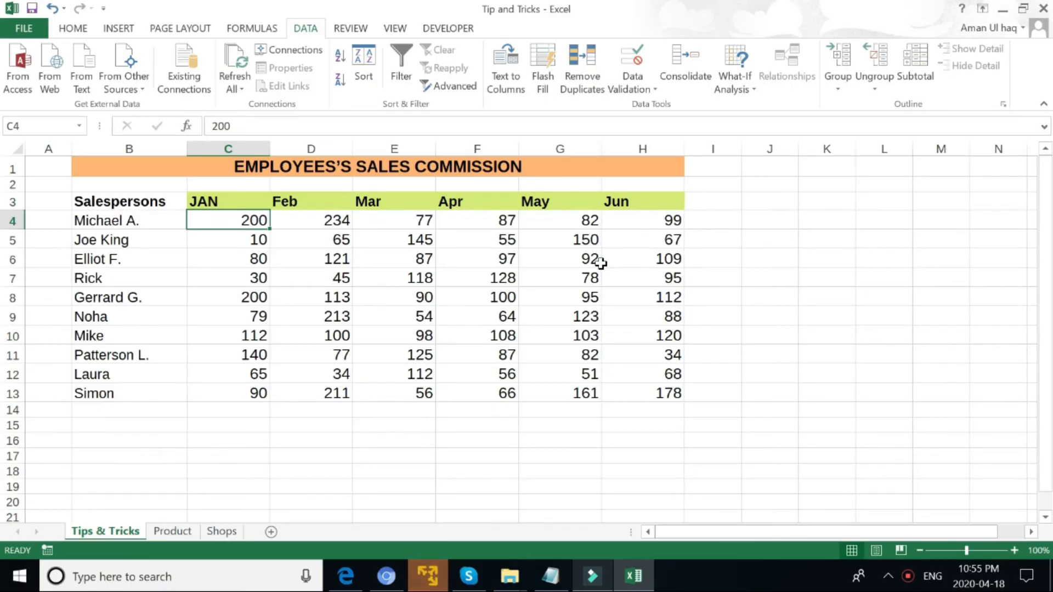
{"action": "mouse_move", "coordinate": [206, 277]}
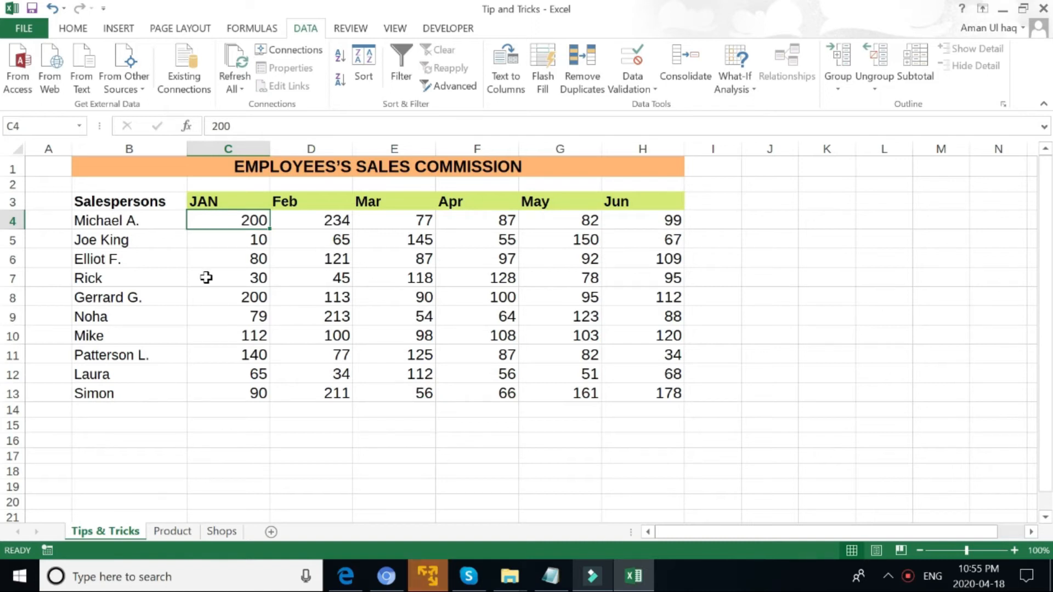
{"action": "mouse_move", "coordinate": [162, 199]}
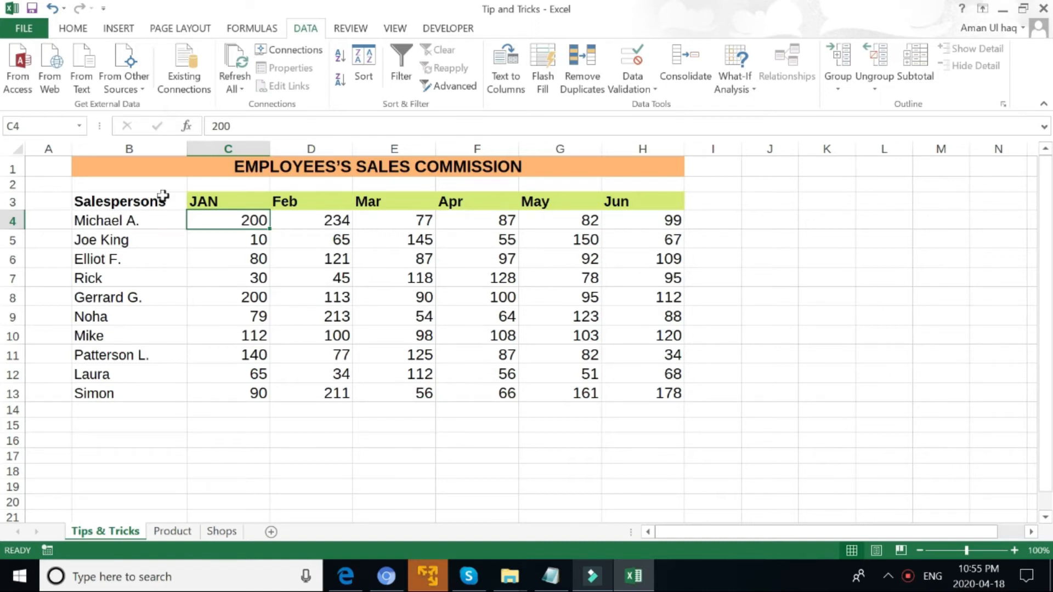
- Select the JAN sales figures C4:C13 and bring up the Data Validation choices
{"action": "left_click_drag", "start_coordinate": [228, 220], "coordinate": [228, 259]}
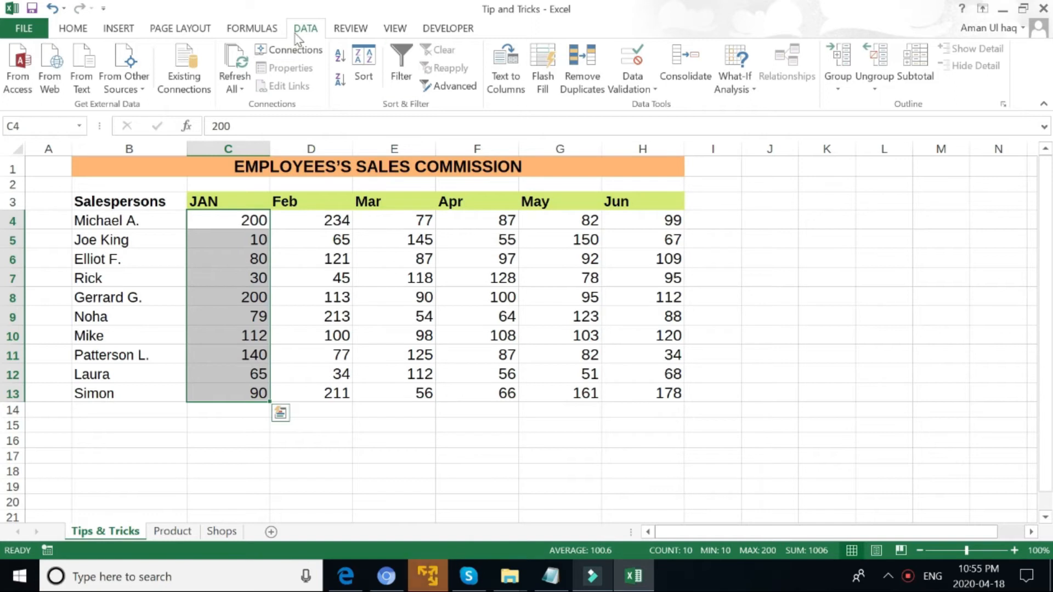
{"action": "left_click", "coordinate": [630, 73]}
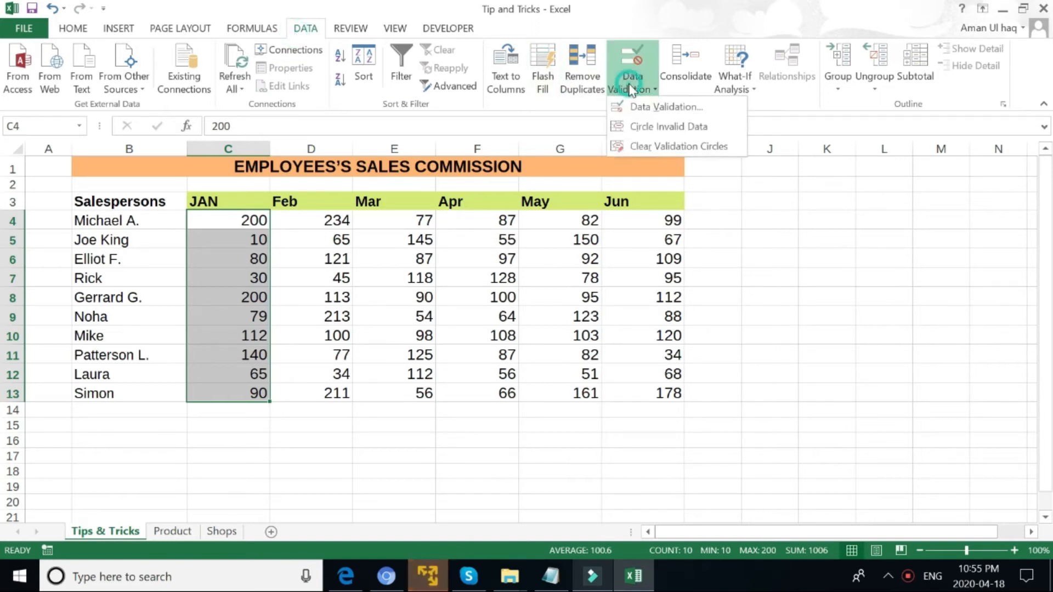
- Restrict the JAN cells to whole numbers between 100 and 200
{"action": "left_click", "coordinate": [666, 106]}
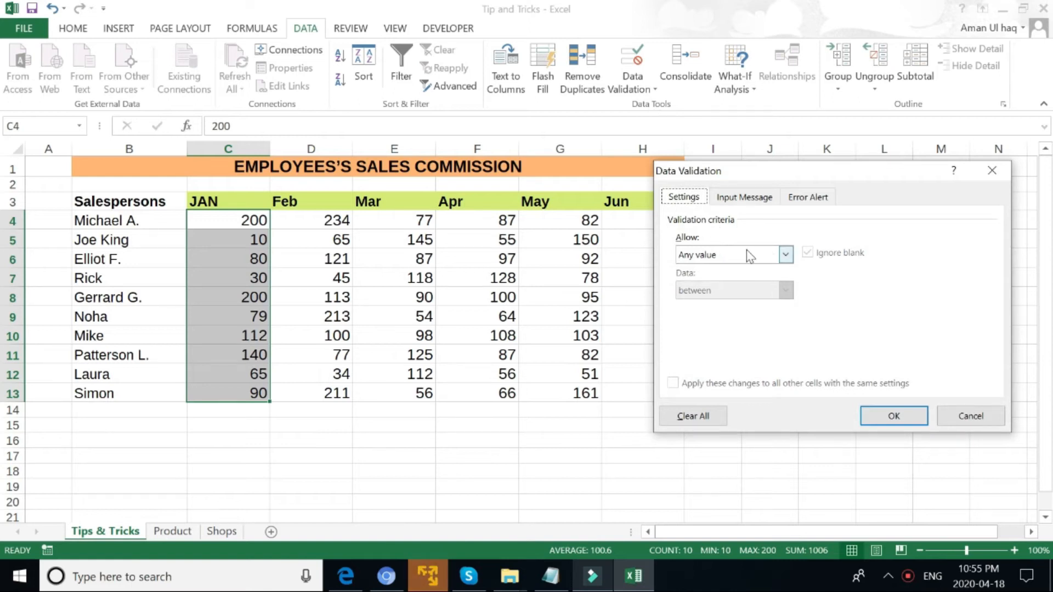
{"action": "left_click", "coordinate": [785, 255]}
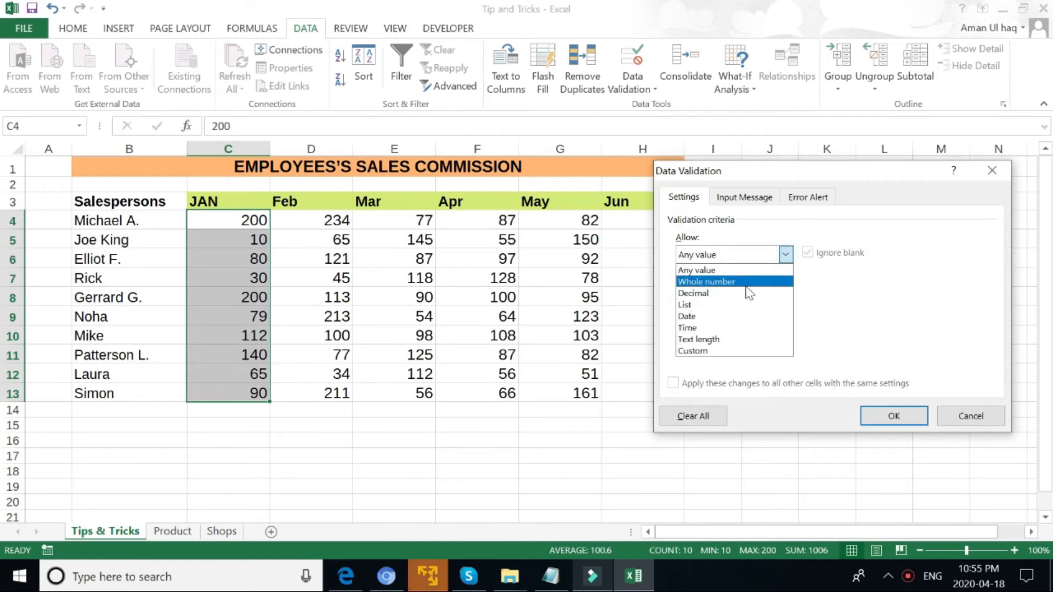
{"action": "left_click", "coordinate": [706, 282]}
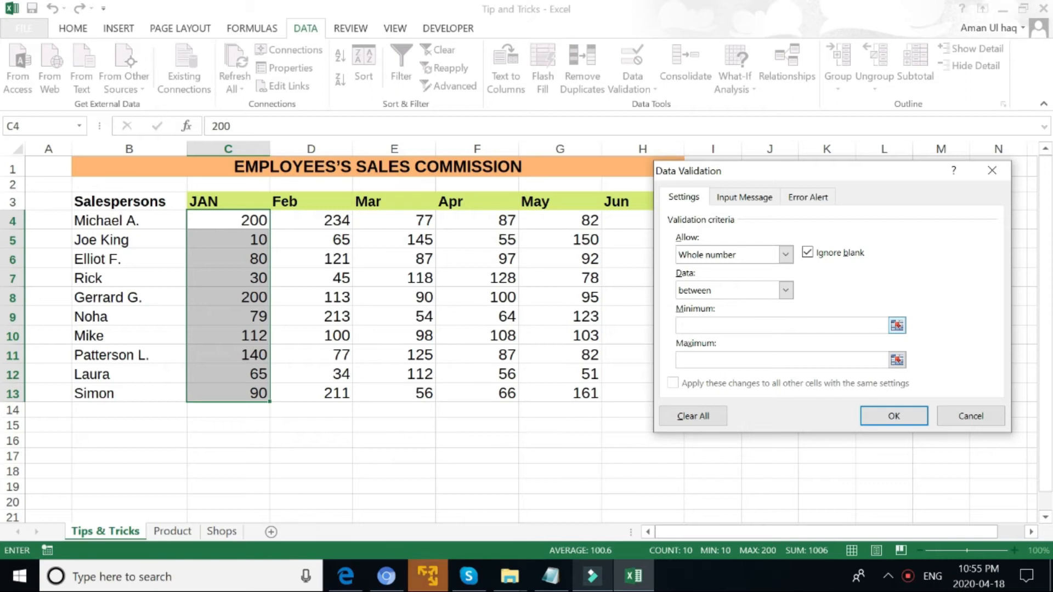
{"action": "type", "text": "1"}
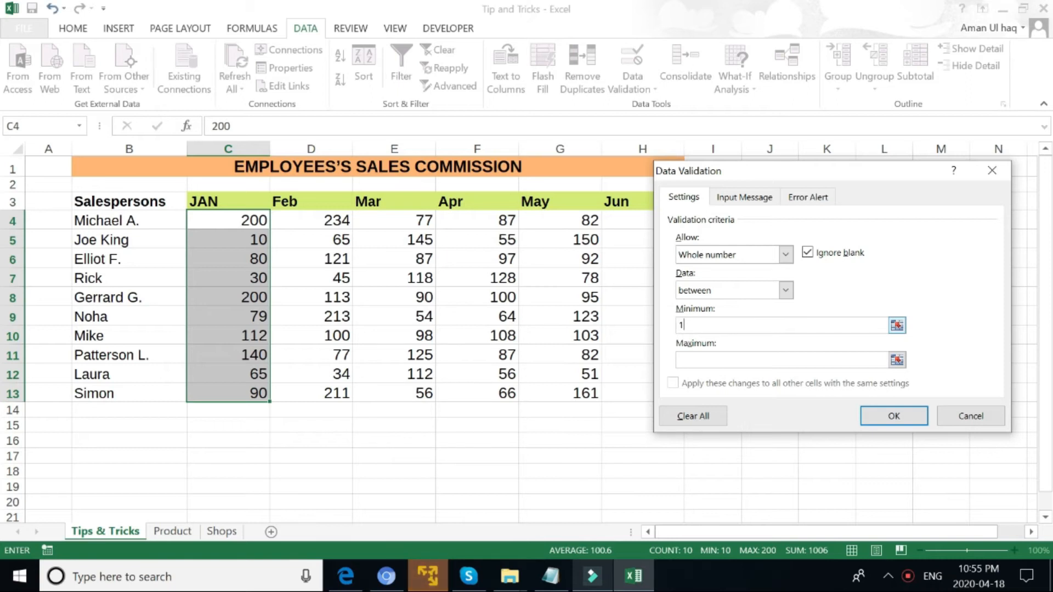
{"action": "type", "text": "00"}
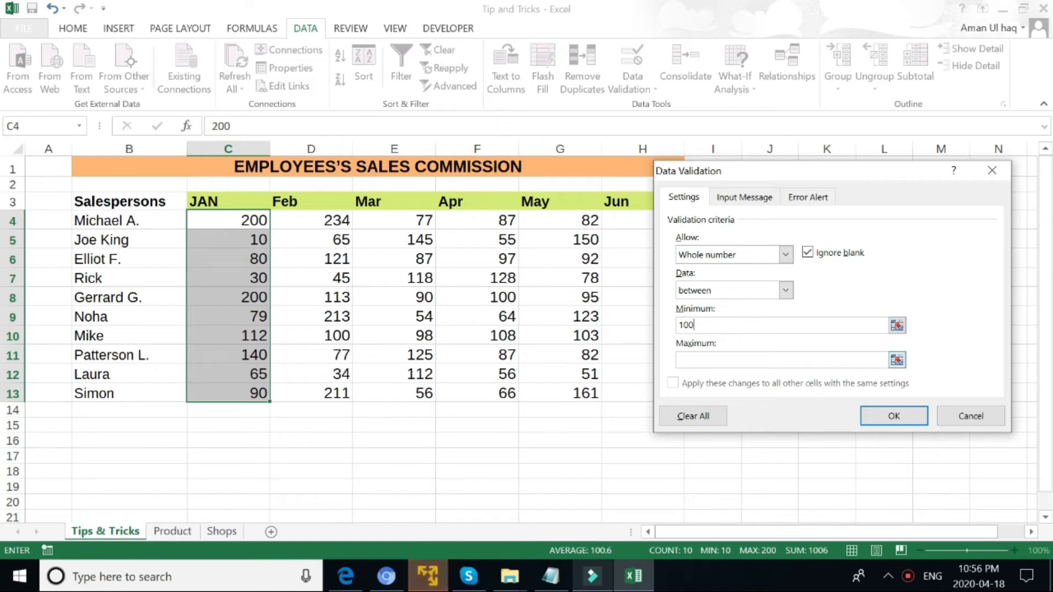
{"action": "type", "text": "2"}
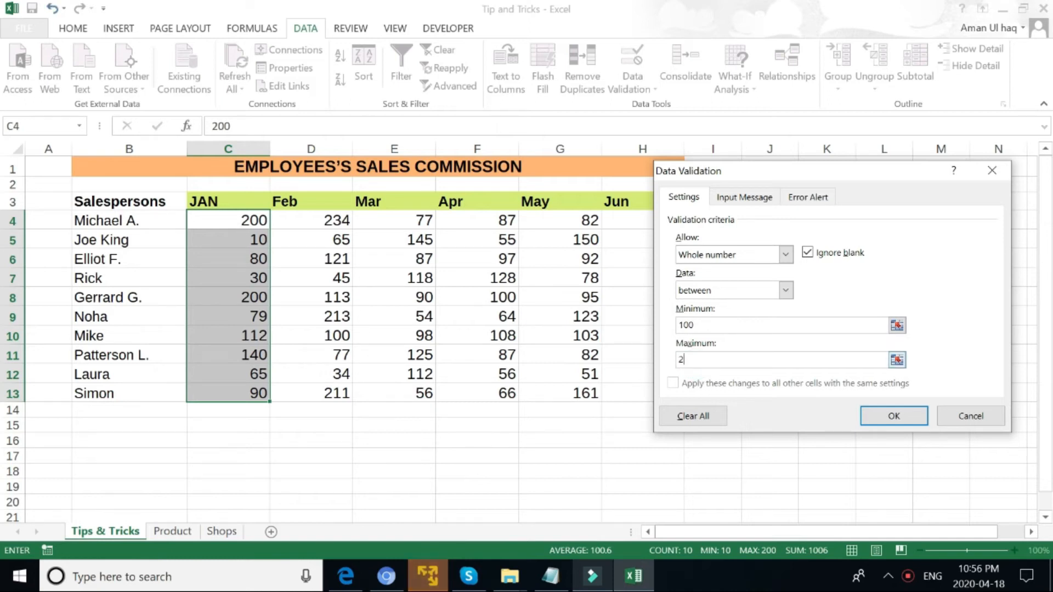
{"action": "type", "text": "00"}
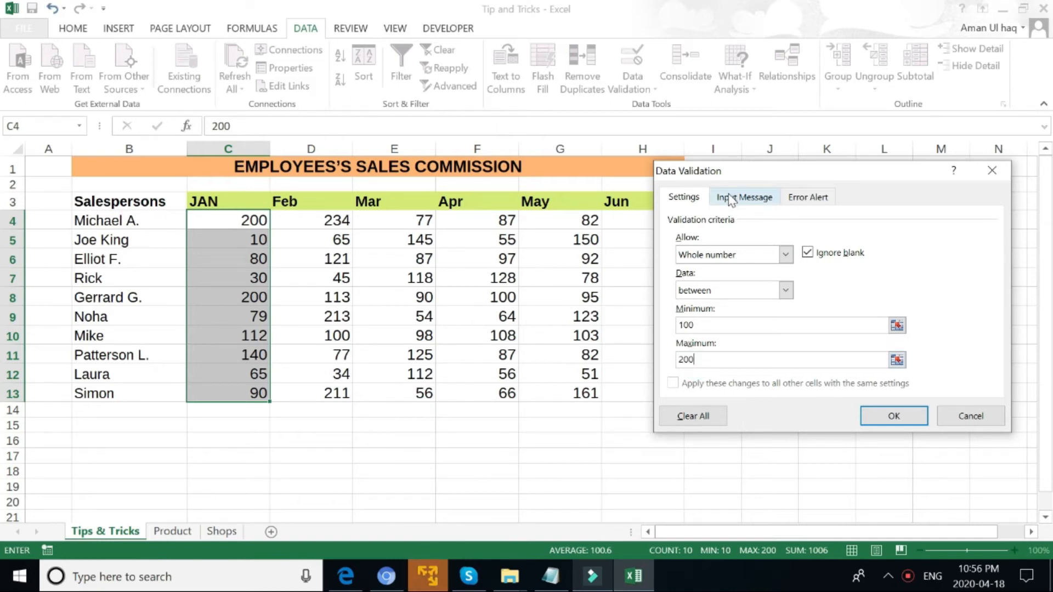
- Set an input message titled Valid reading Valid Entry
{"action": "left_click", "coordinate": [744, 196]}
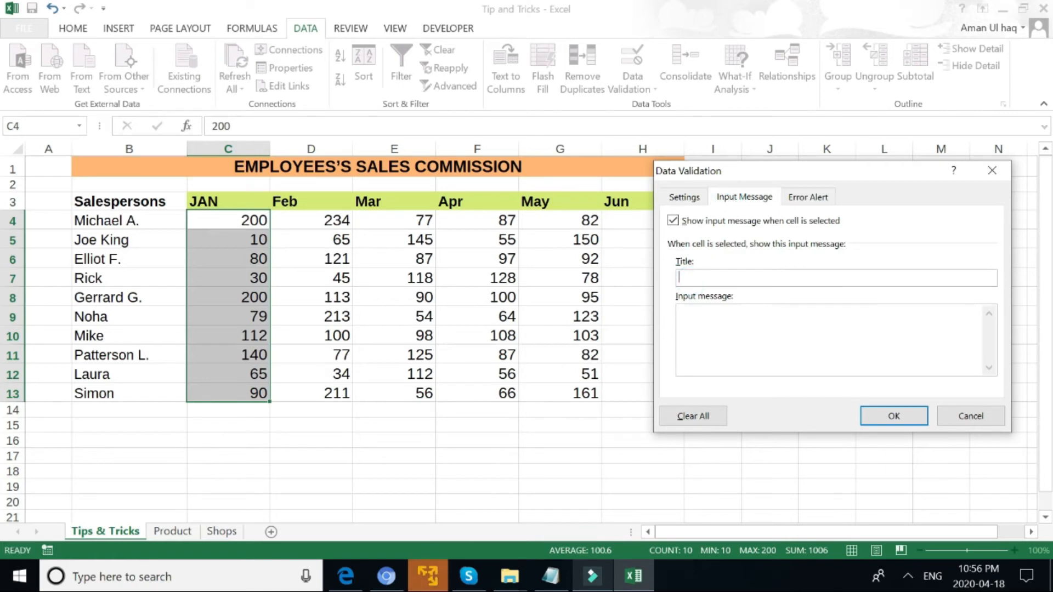
{"action": "type", "text": "Vali"}
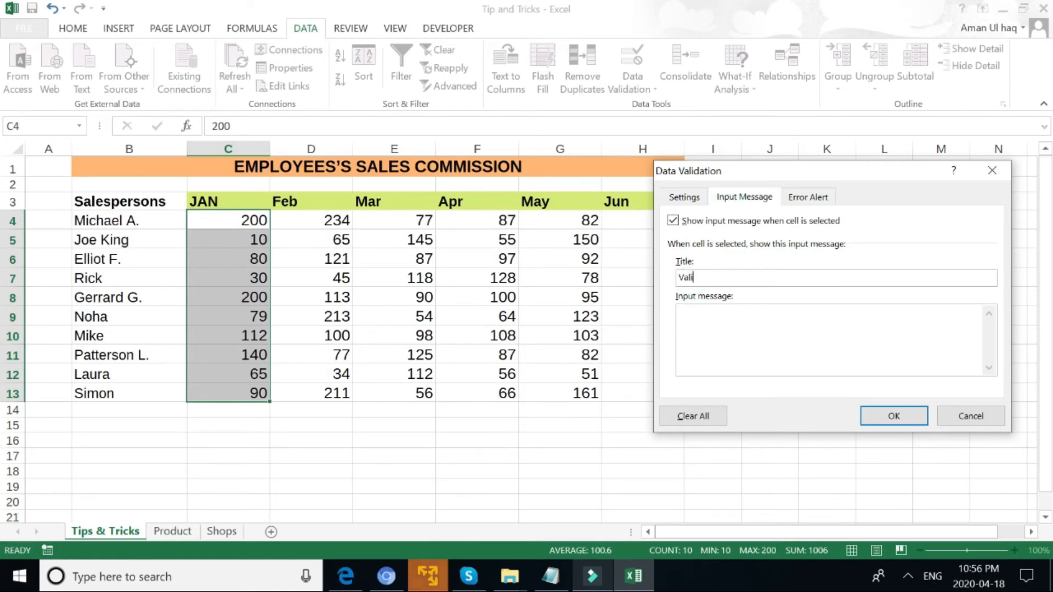
{"action": "type", "text": "d"}
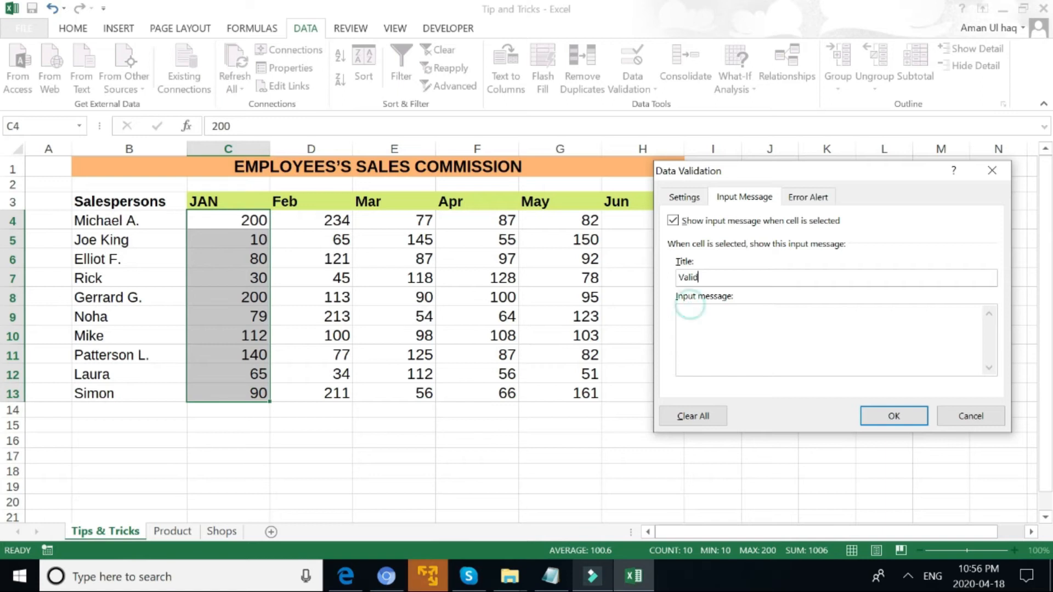
{"action": "left_click", "coordinate": [832, 313]}
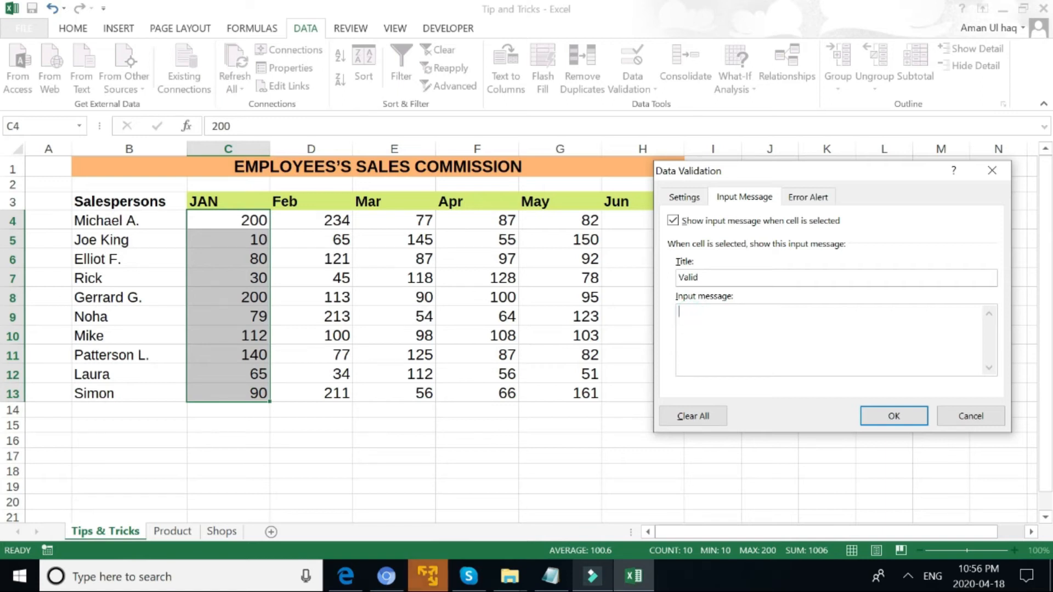
{"action": "type", "text": "V"}
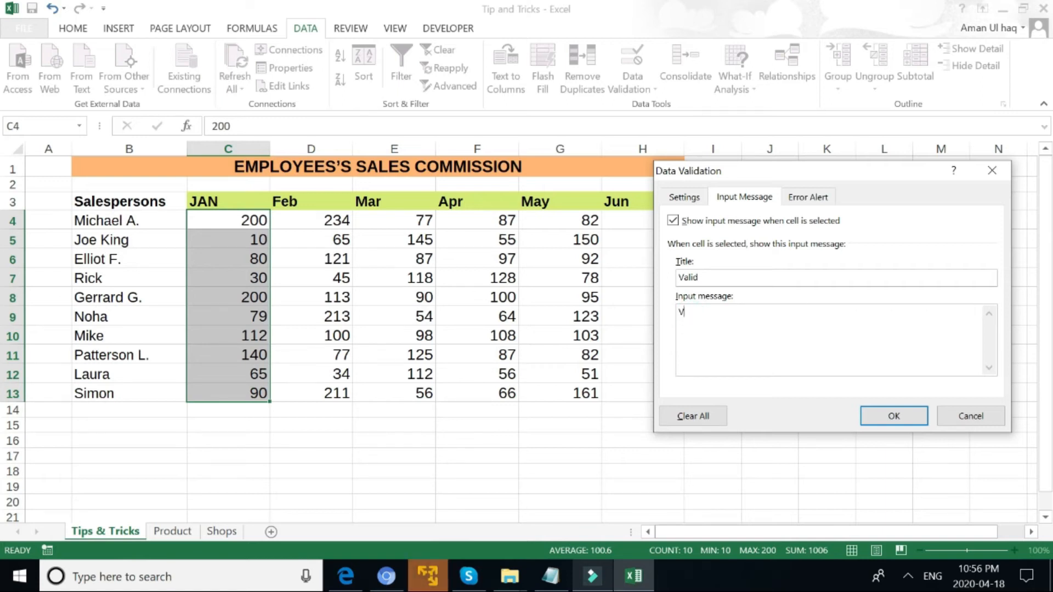
{"action": "type", "text": "alid Entry"}
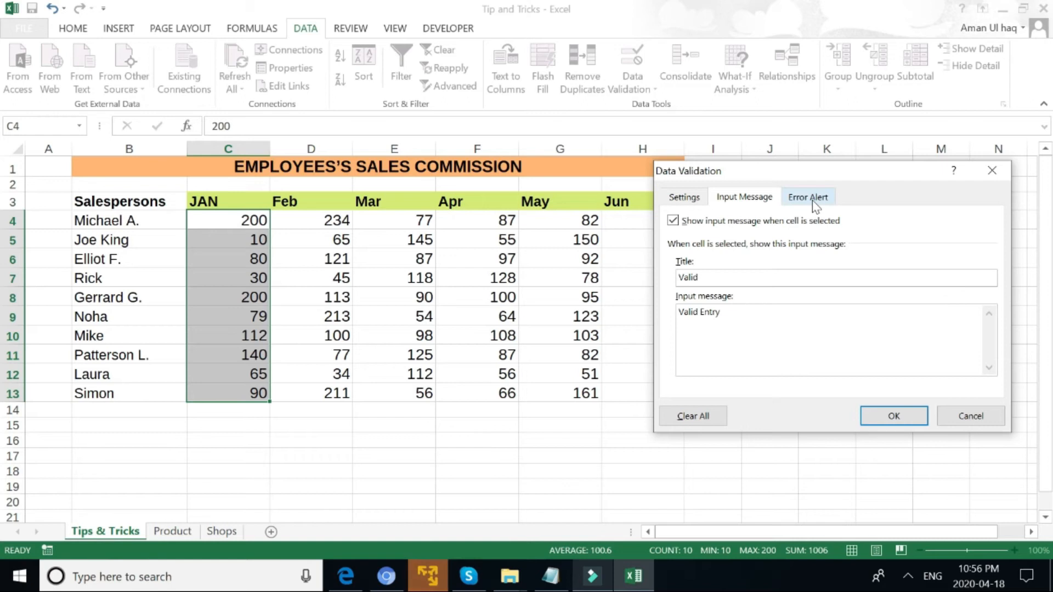
- Set an Information-style error alert titled Error saying Not a valid entry
{"action": "left_click", "coordinate": [807, 197]}
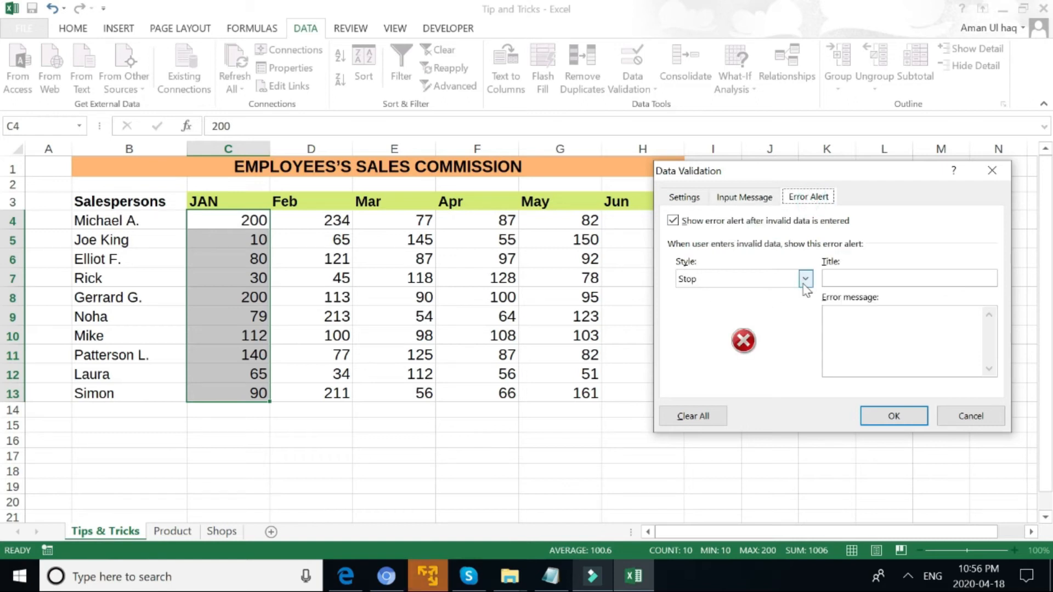
{"action": "left_click", "coordinate": [805, 277]}
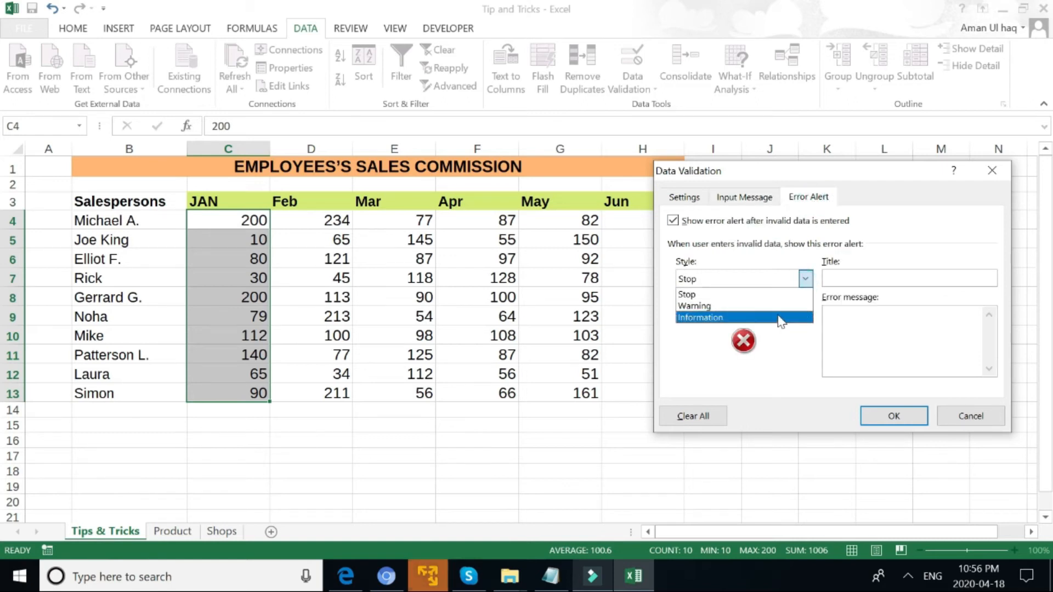
{"action": "left_click", "coordinate": [701, 317]}
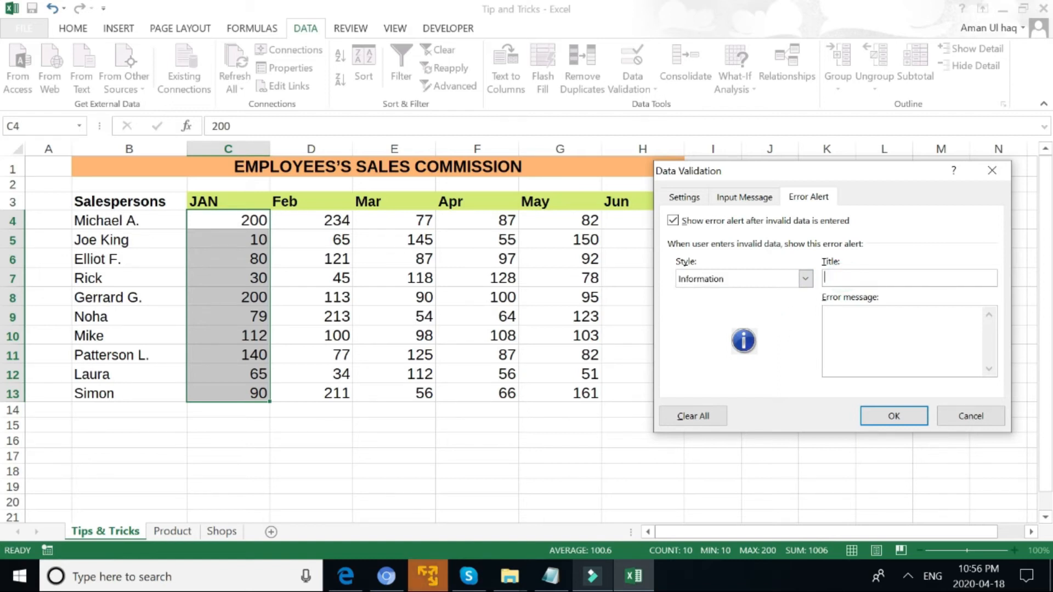
{"action": "type", "text": "Error"}
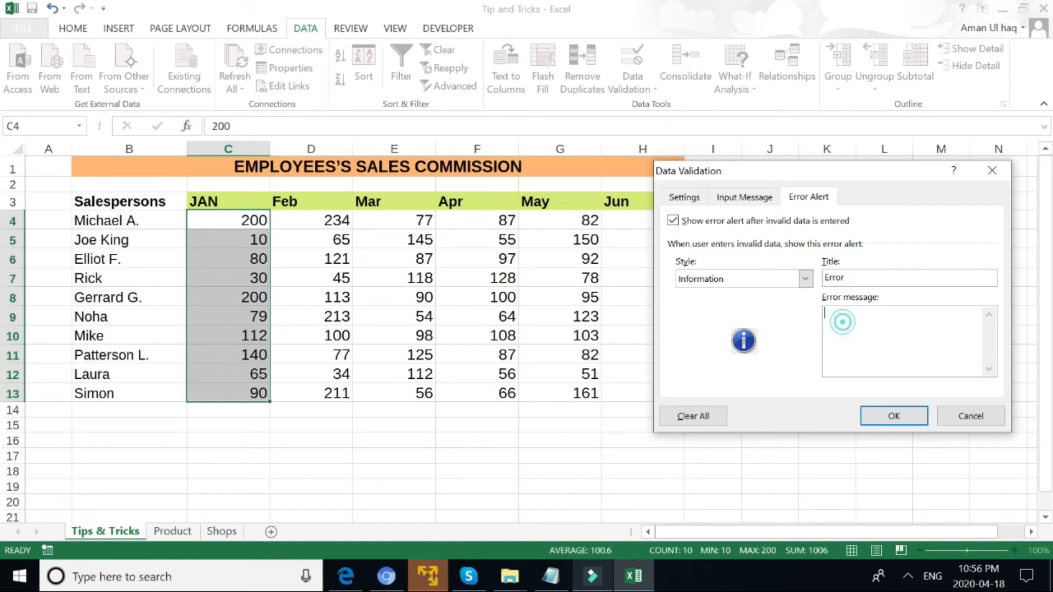
{"action": "type", "text": "Not a valid"}
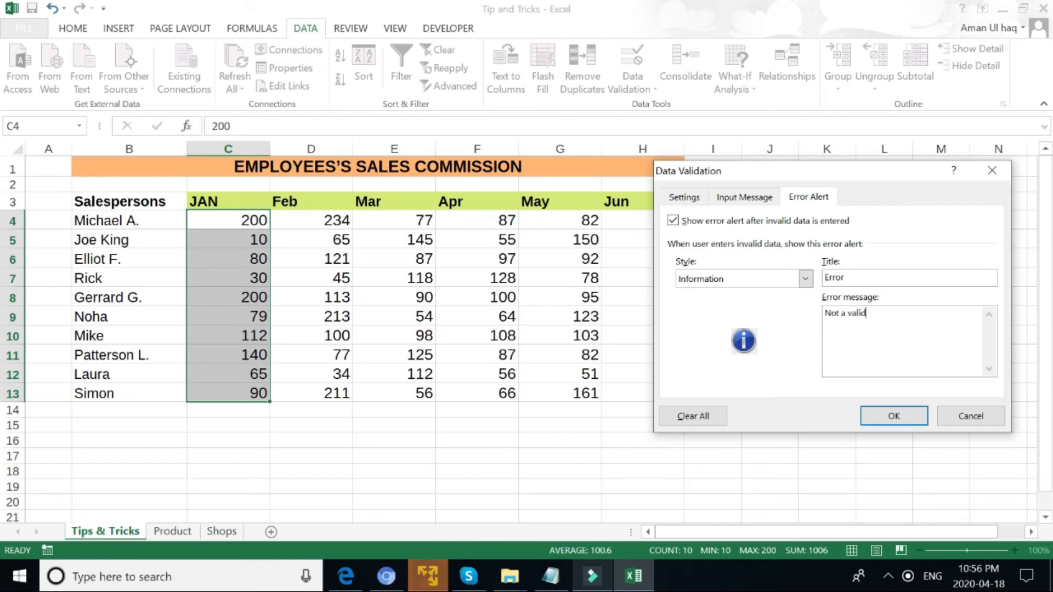
{"action": "type", "text": "entry"}
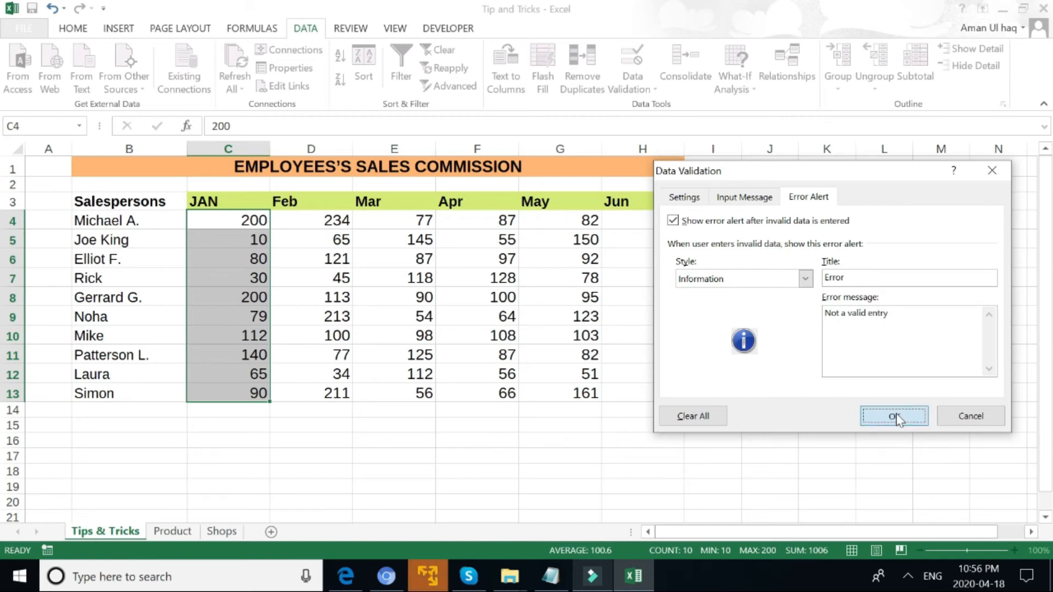
- Apply the validation, change Joe King's JAN figure to 20 and acknowledge the Not a valid entry notice
{"action": "left_click", "coordinate": [892, 415]}
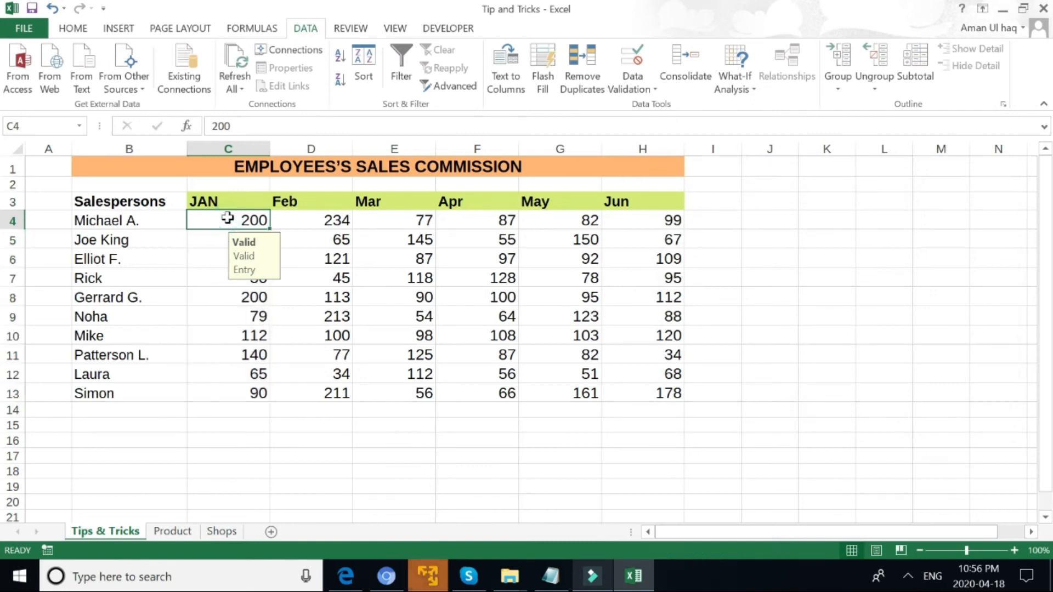
{"action": "left_click", "coordinate": [229, 240]}
{"action": "type", "text": "20"}
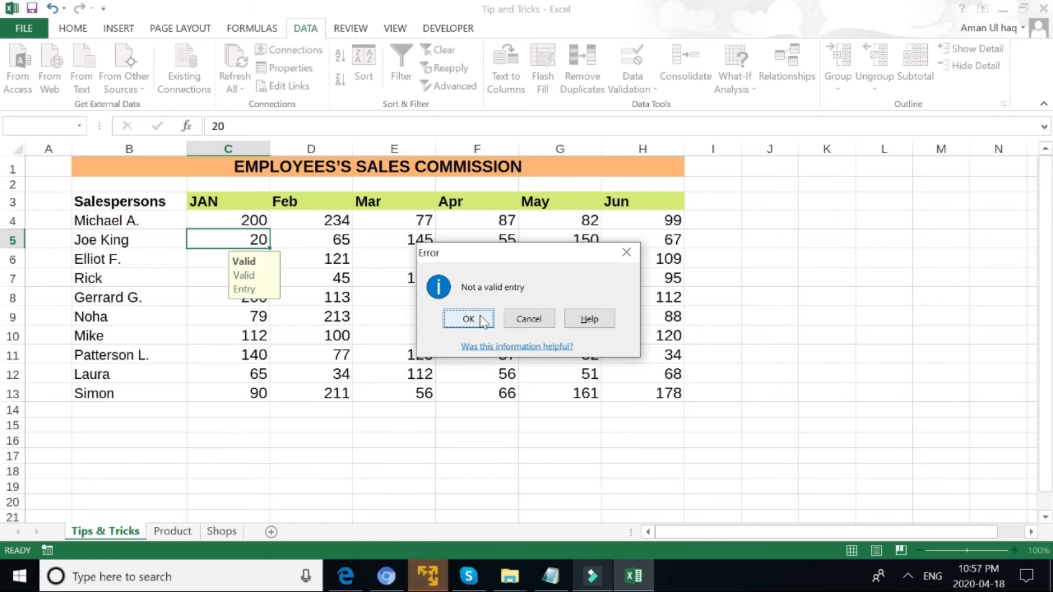
{"action": "left_click", "coordinate": [468, 318]}
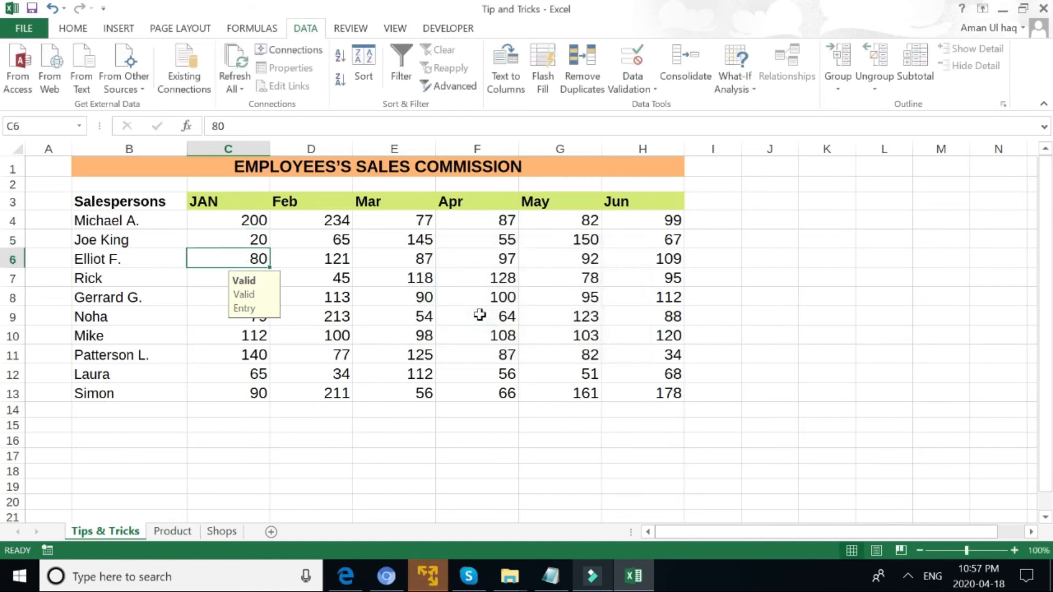
{"action": "left_click", "coordinate": [220, 531]}
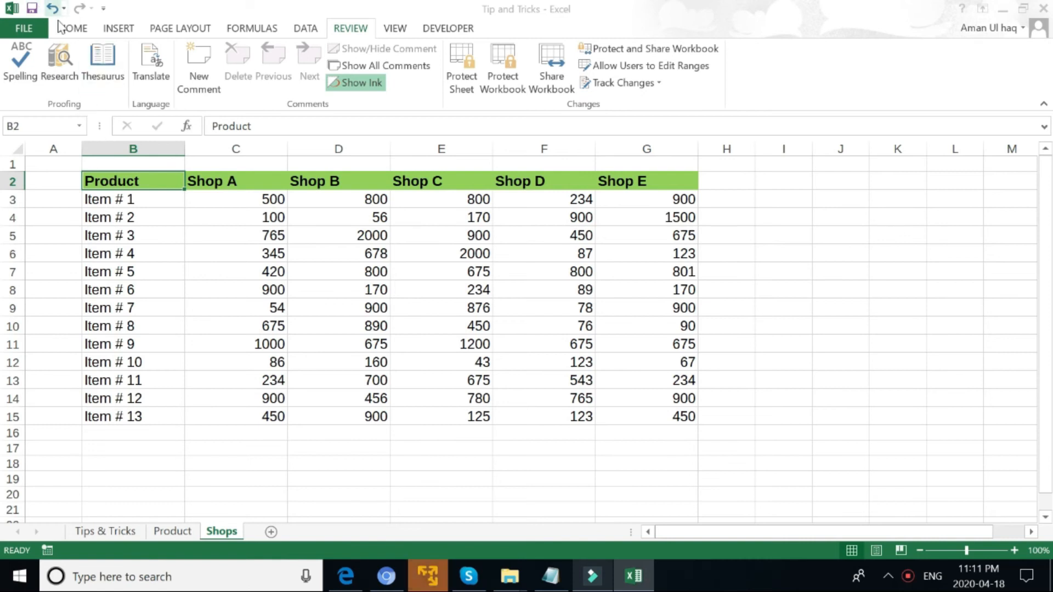
{"action": "left_click", "coordinate": [73, 29]}
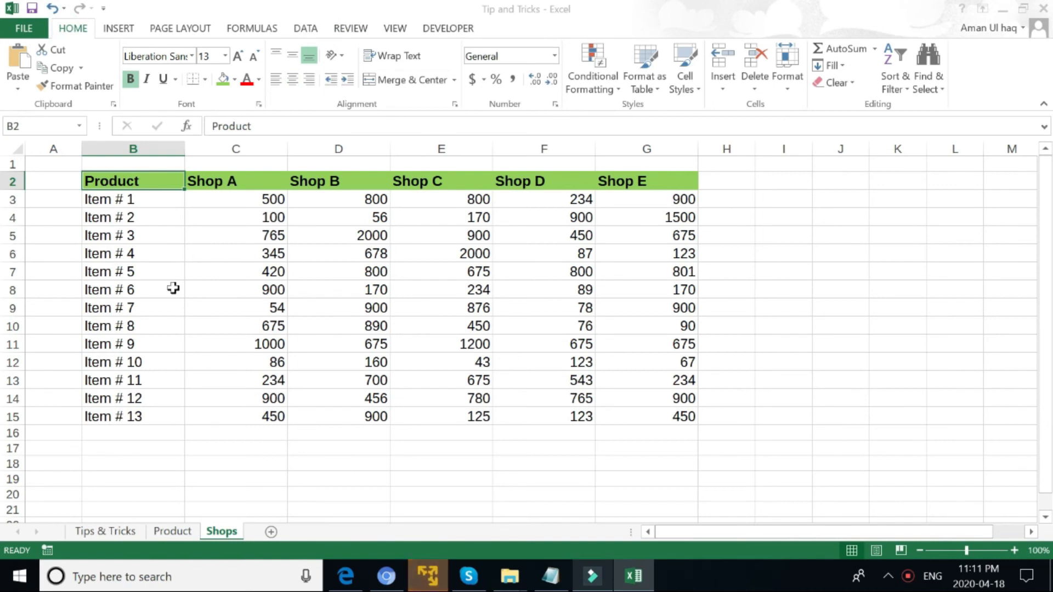
{"action": "key", "text": "ctrl+F1"}
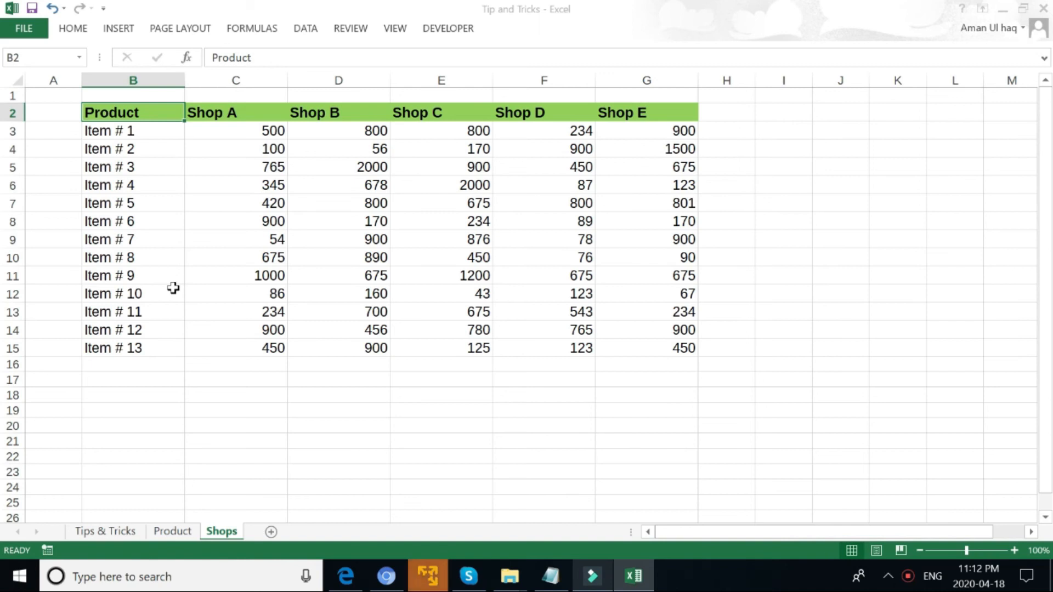
{"action": "left_click", "coordinate": [73, 28]}
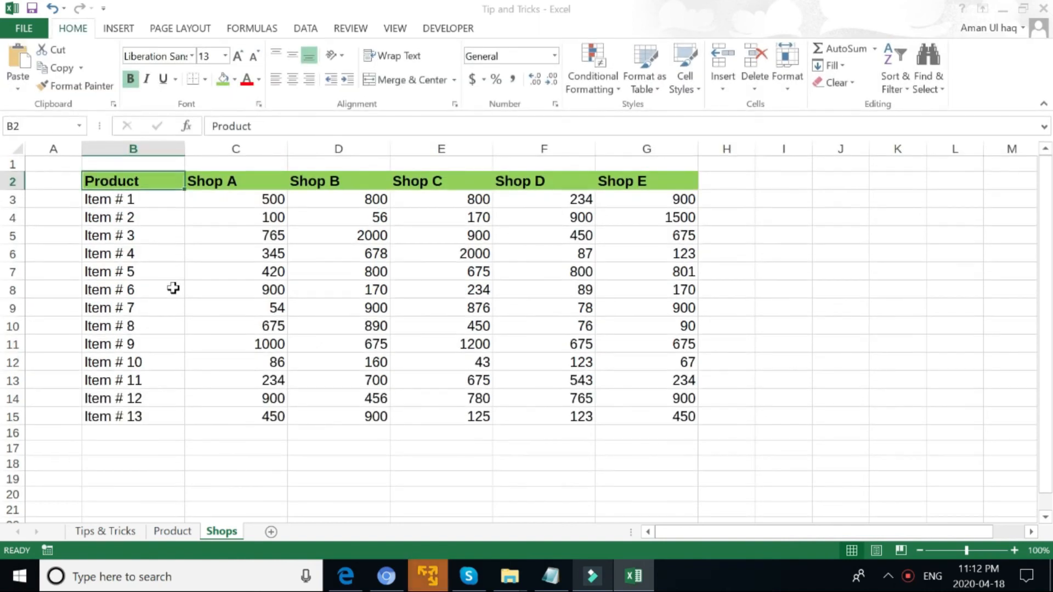
{"action": "mouse_move", "coordinate": [360, 228]}
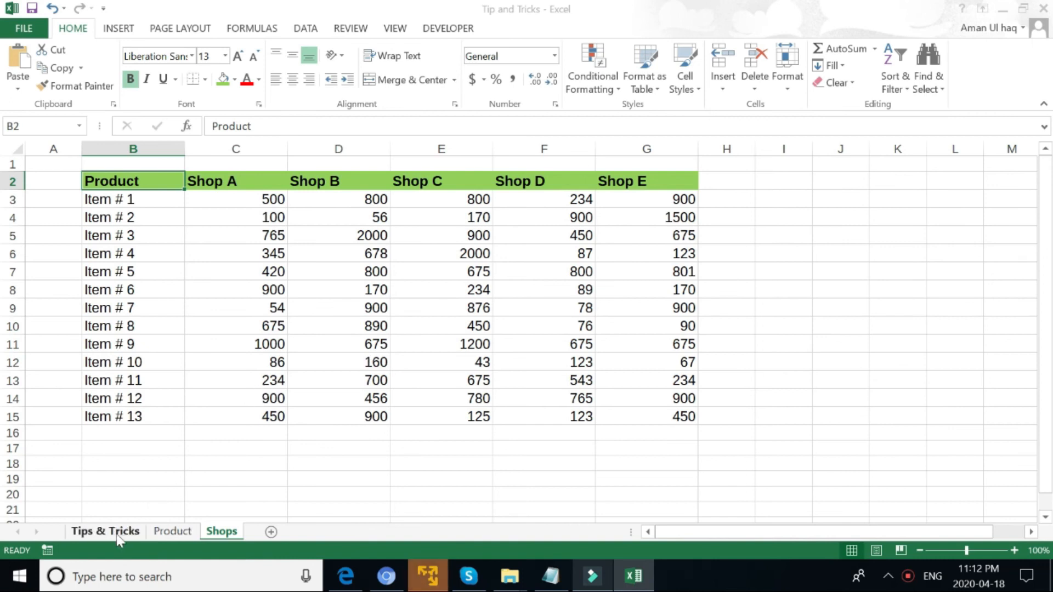
{"action": "left_click", "coordinate": [105, 531]}
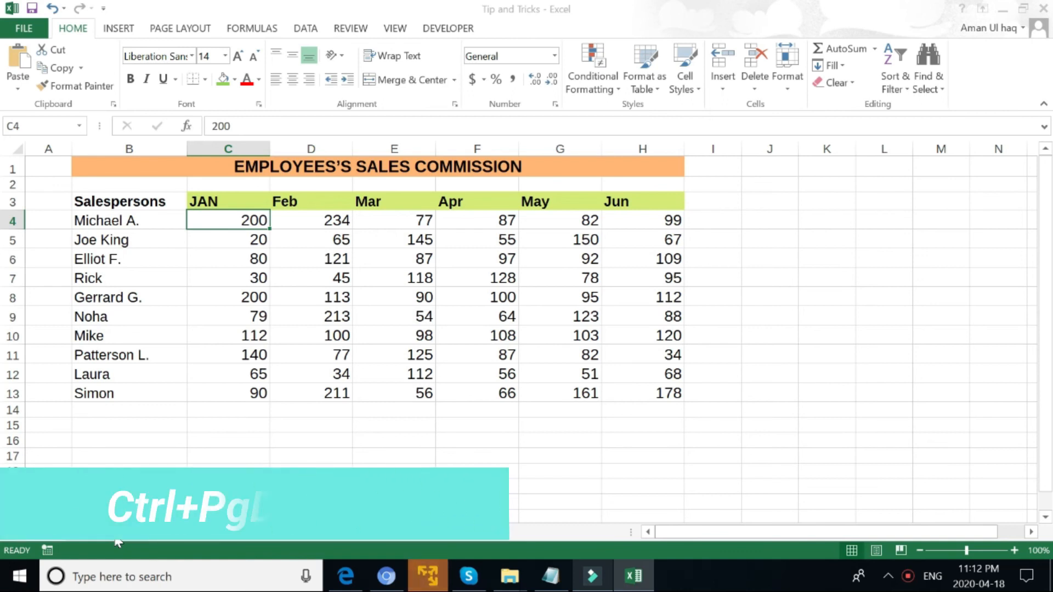
{"action": "key", "text": "Ctrl+PgDn"}
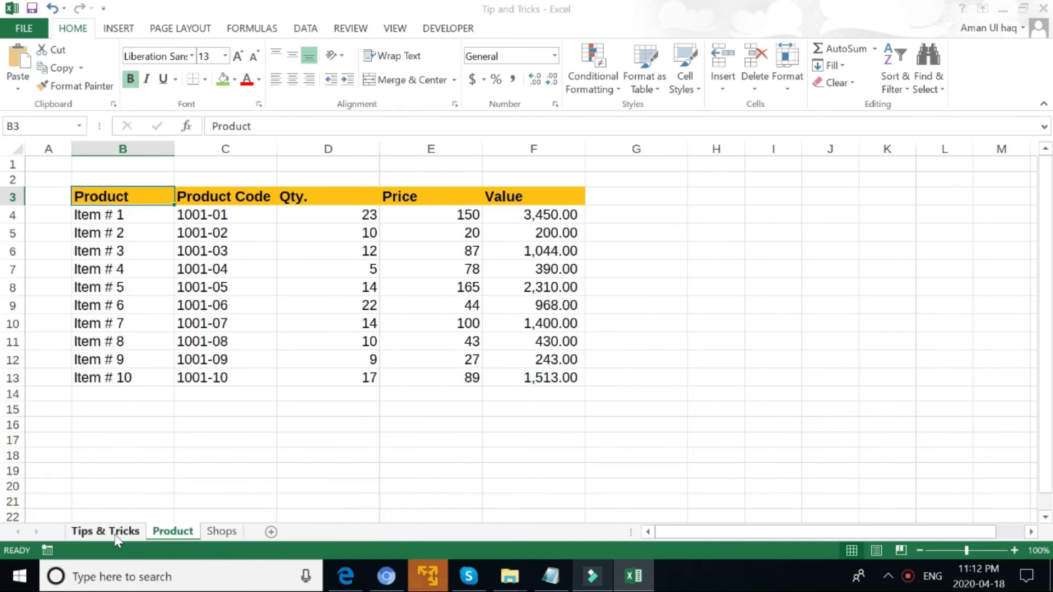
{"action": "left_click", "coordinate": [220, 531]}
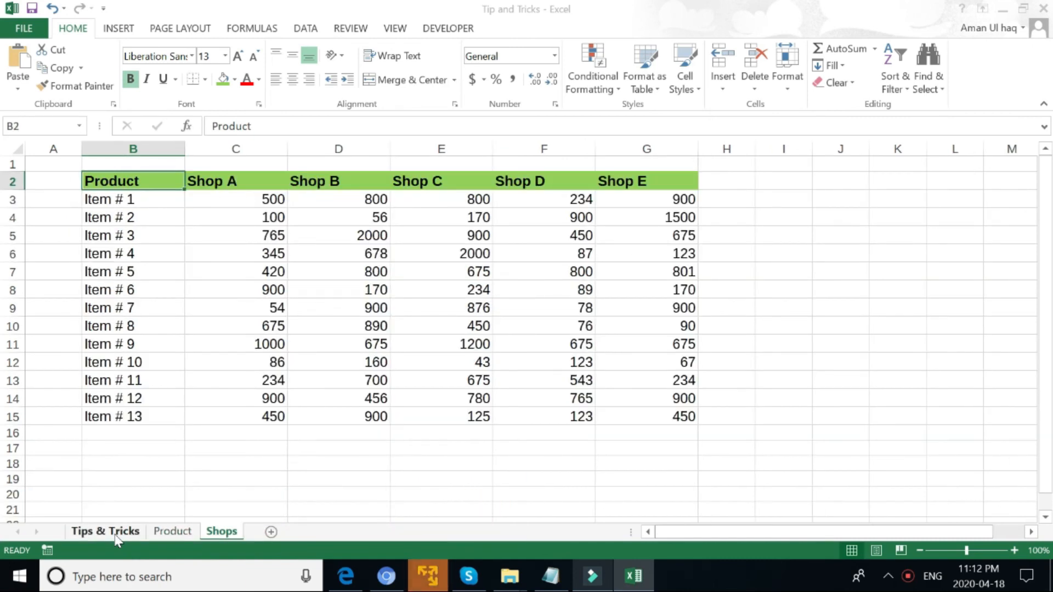
{"action": "key", "text": "Ctrl+PgUp"}
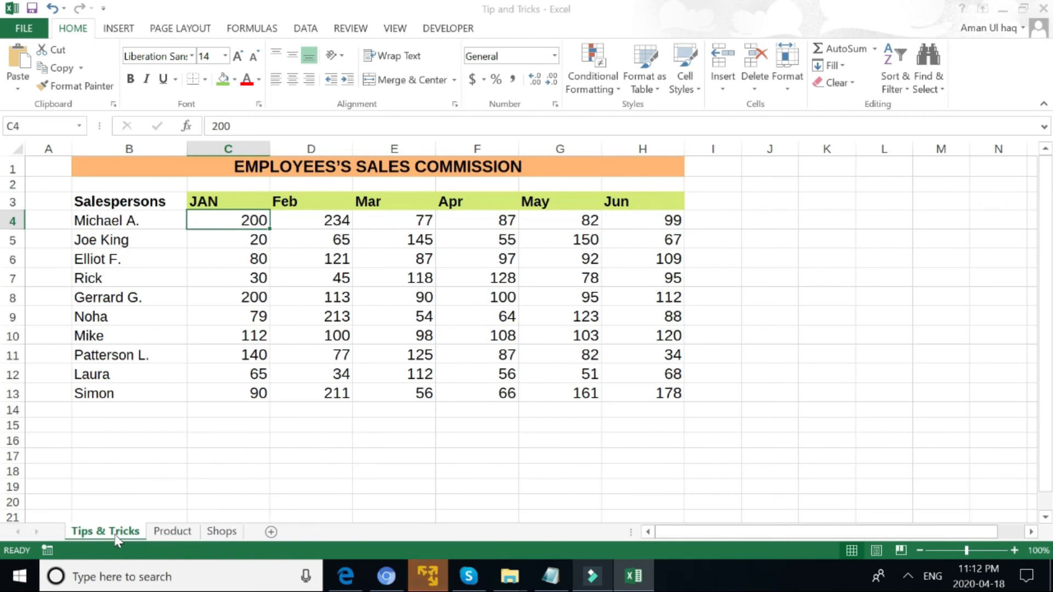
- Protect the Product sheet with a password, entering and confirming it
{"action": "left_click", "coordinate": [172, 531]}
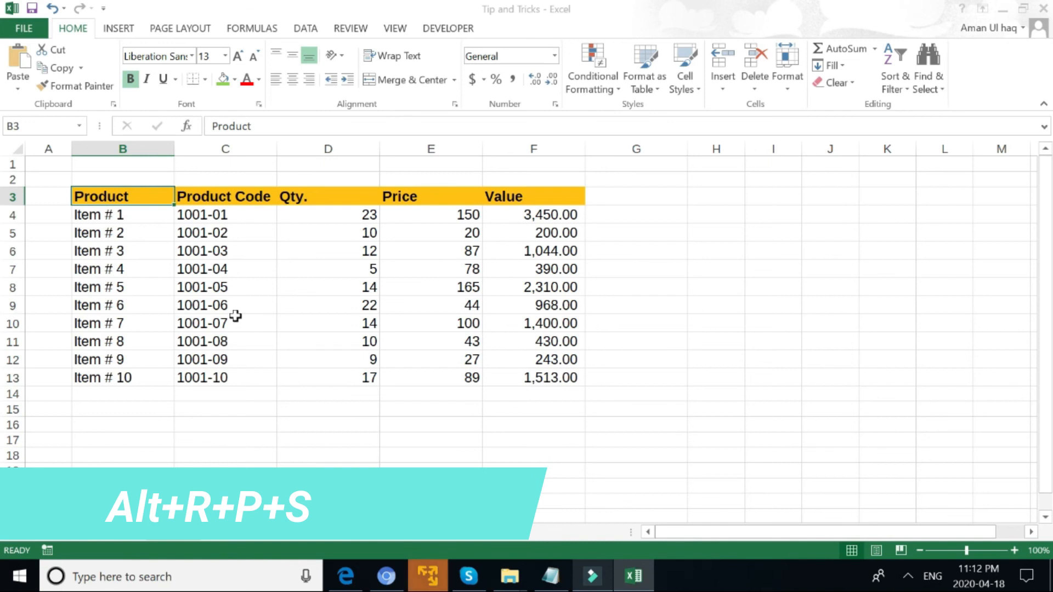
{"action": "left_click", "coordinate": [350, 28]}
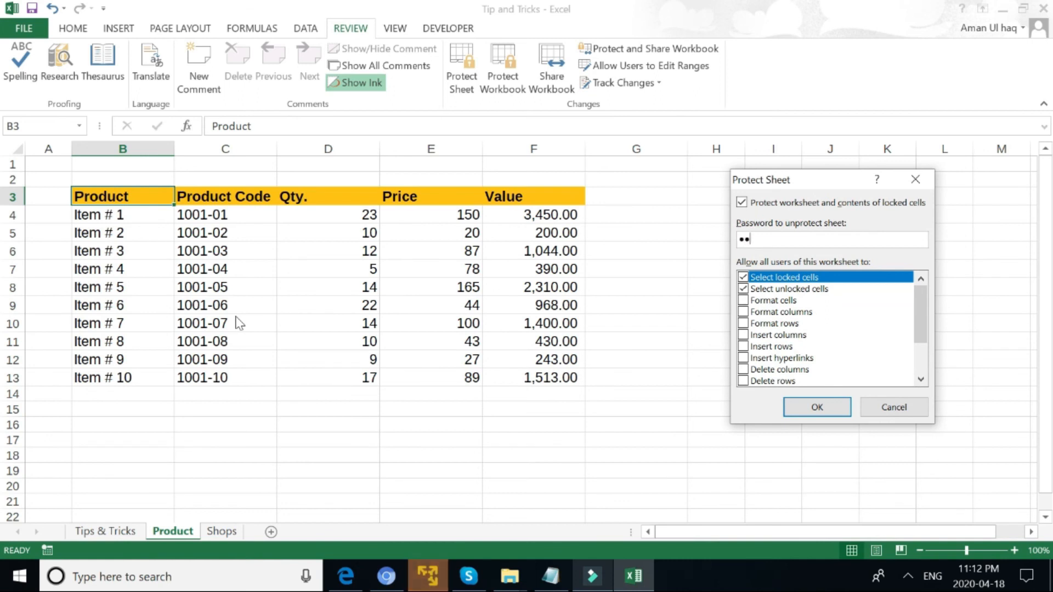
{"action": "type", "text": "•"}
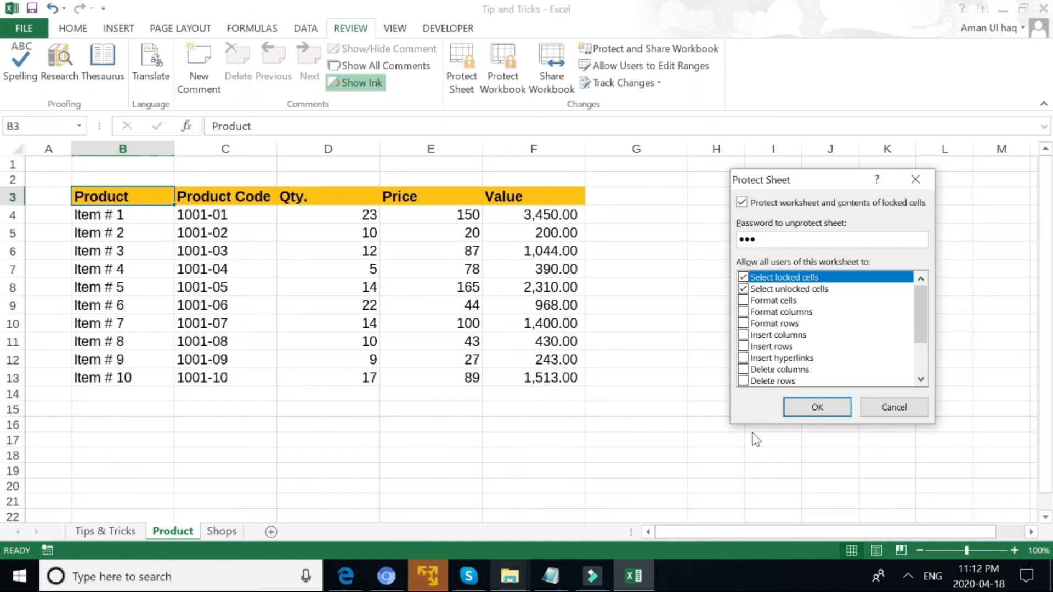
{"action": "left_click", "coordinate": [816, 407]}
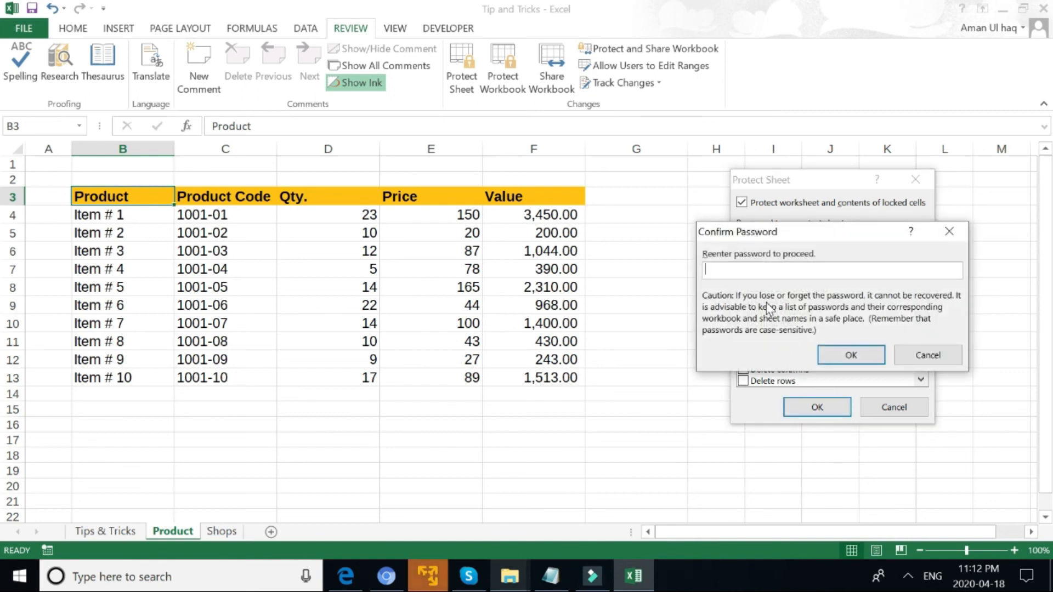
{"action": "type", "text": "••"}
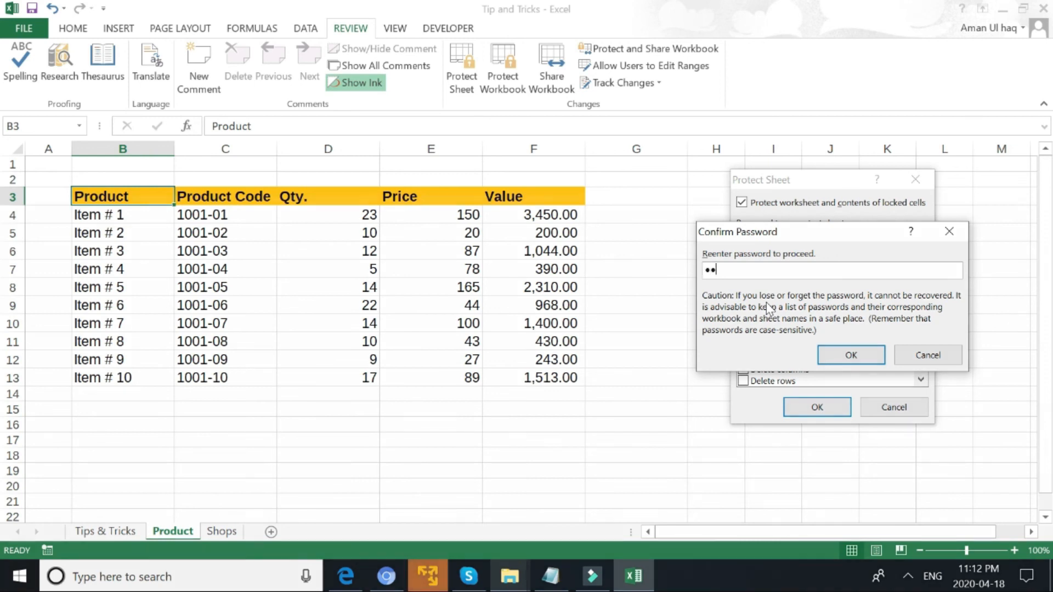
{"action": "left_click", "coordinate": [850, 355]}
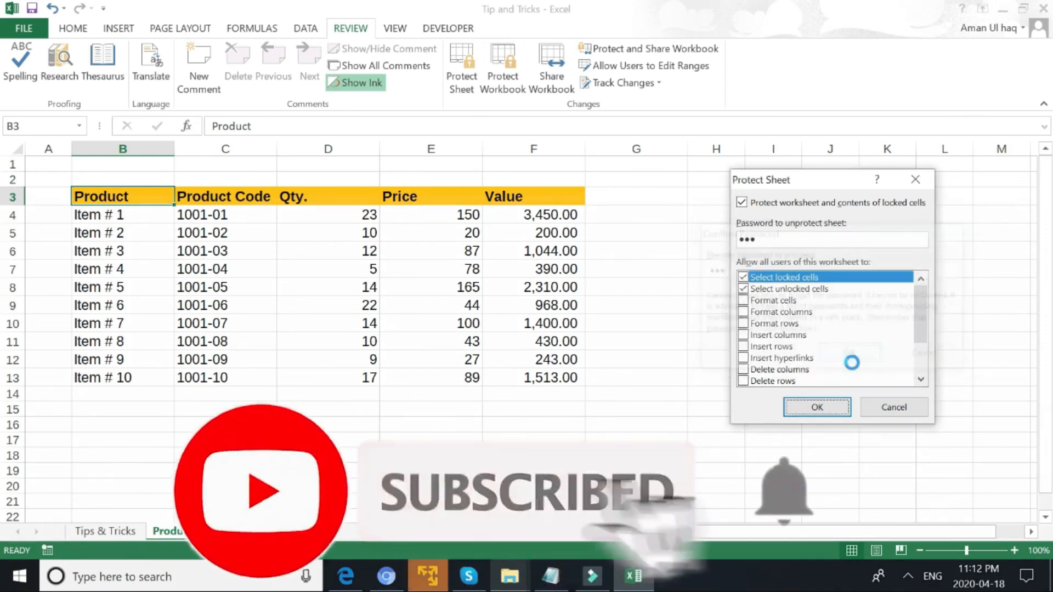
{"action": "left_click", "coordinate": [816, 407]}
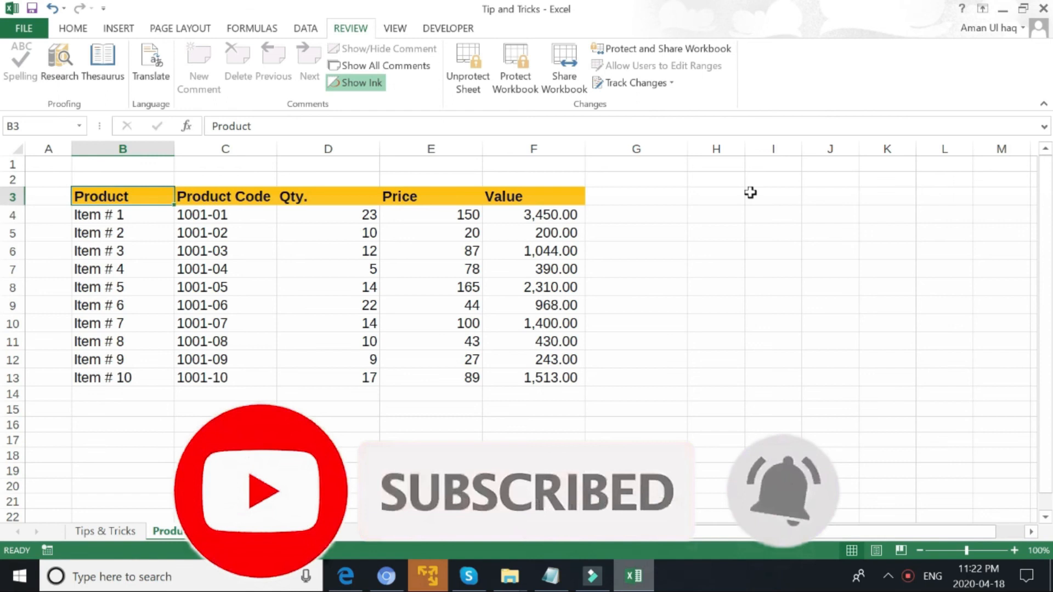